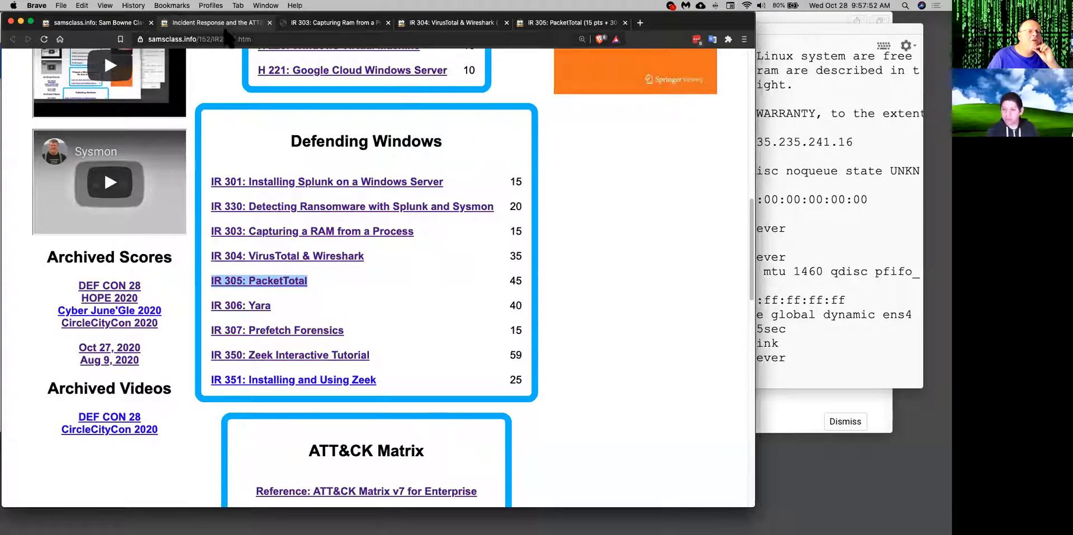
Step: Switch to the IR 303 RAM-capture lab and read through the ProcDump steps to Installing HxD
click(323, 24)
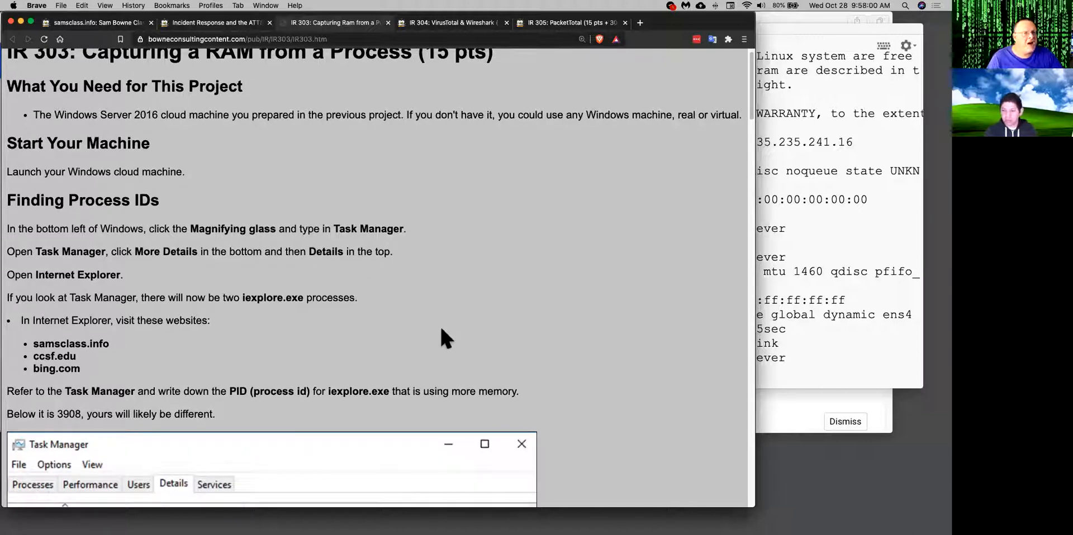
scroll(down, 3)
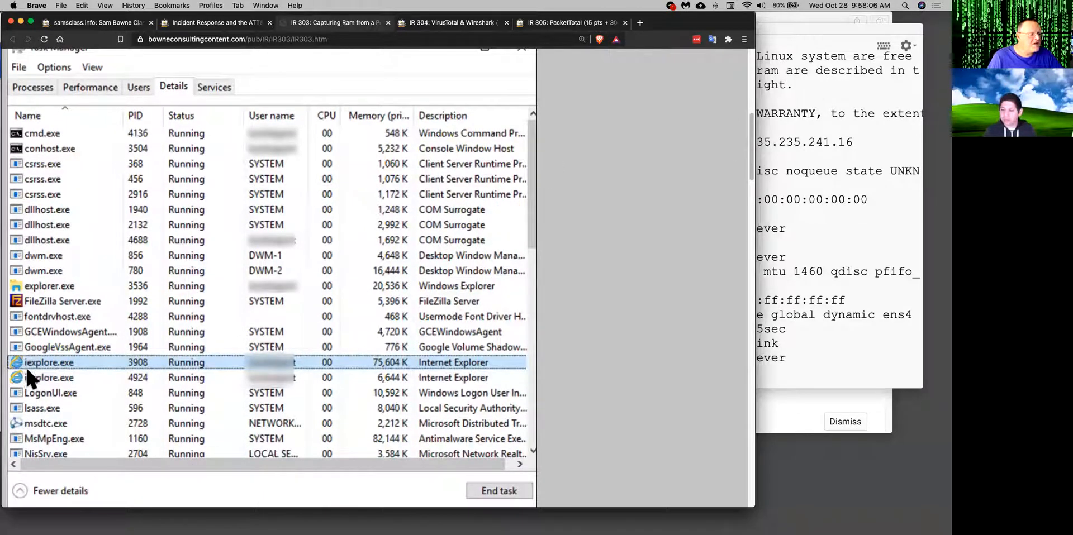
scroll(down, 3)
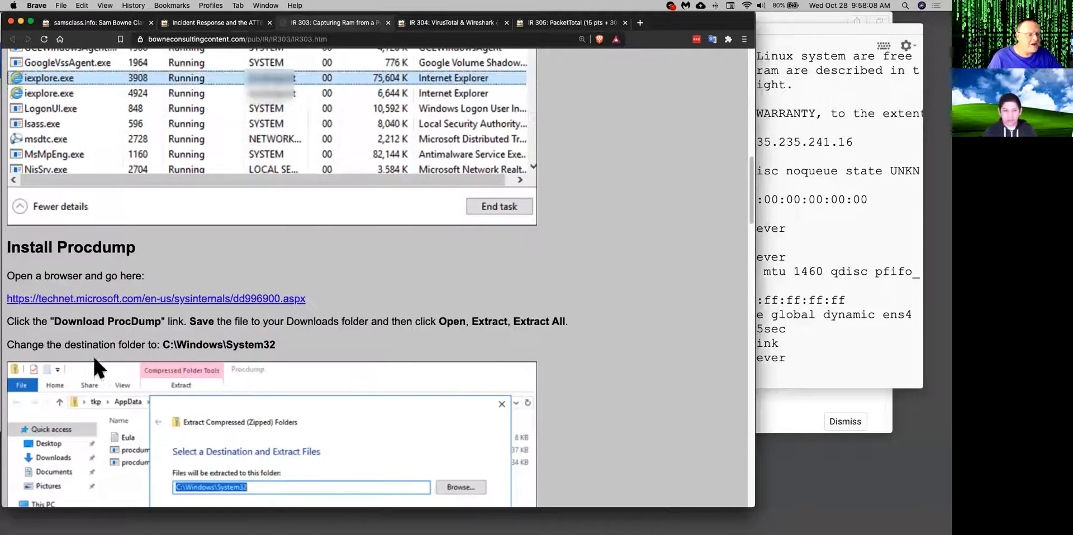
scroll(down, 3)
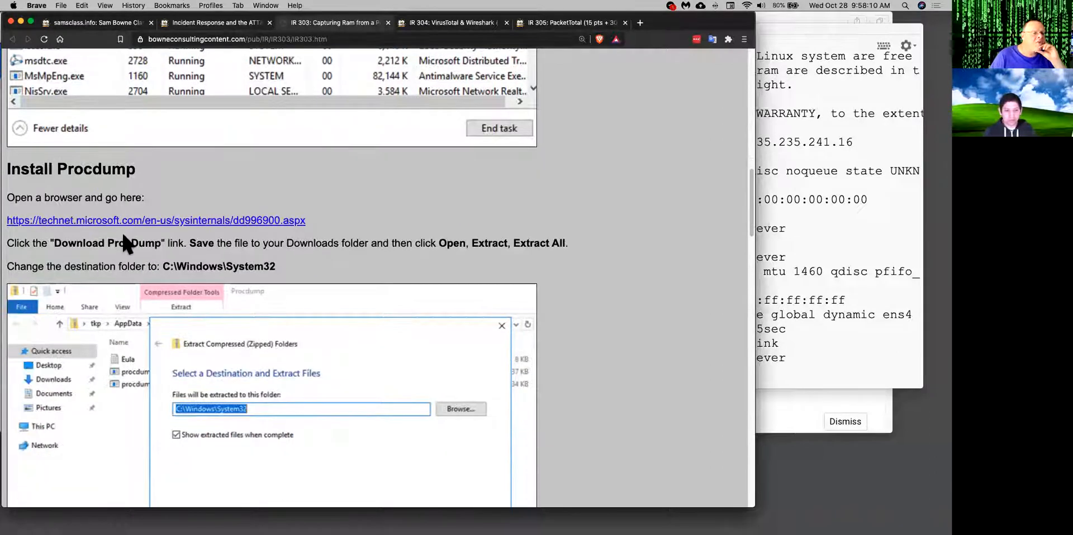
mouse_move(507, 282)
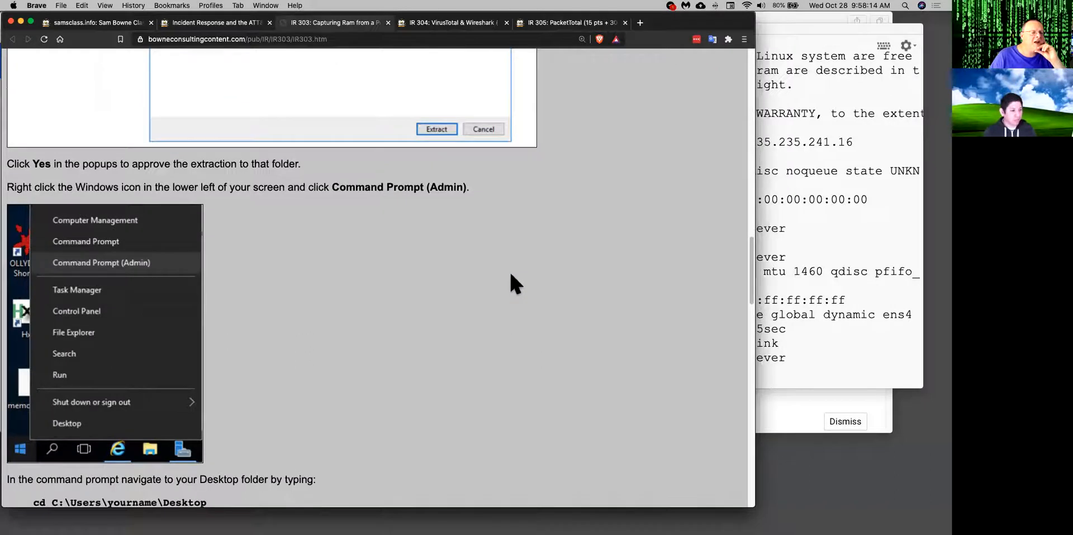
scroll(down, 3)
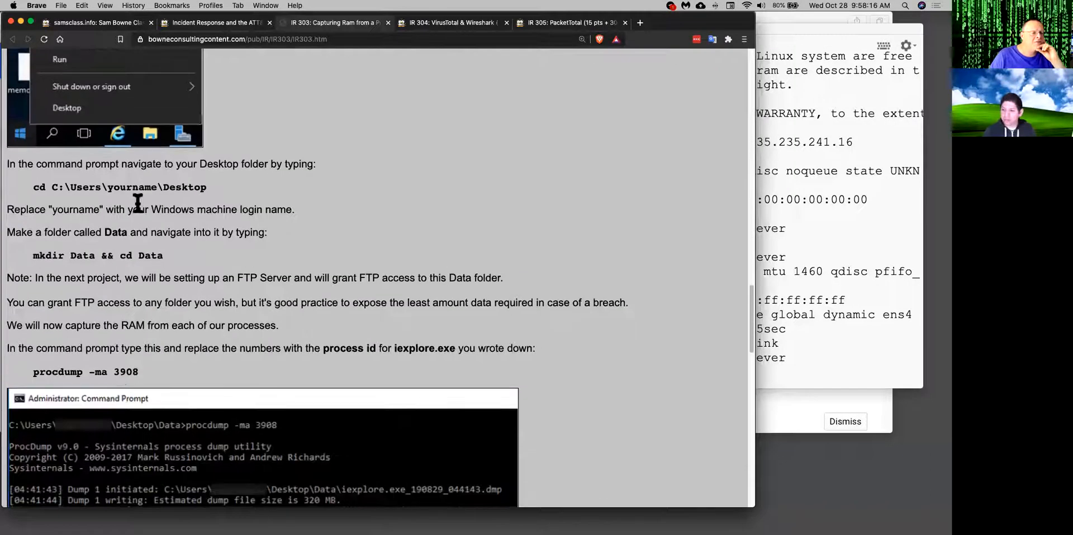
scroll(down, 3)
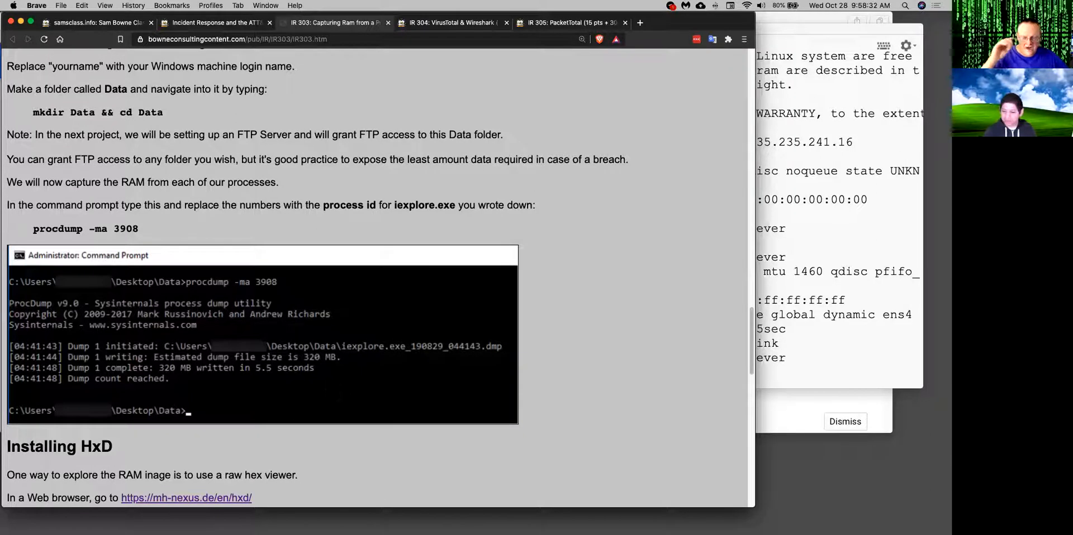
mouse_move(667, 303)
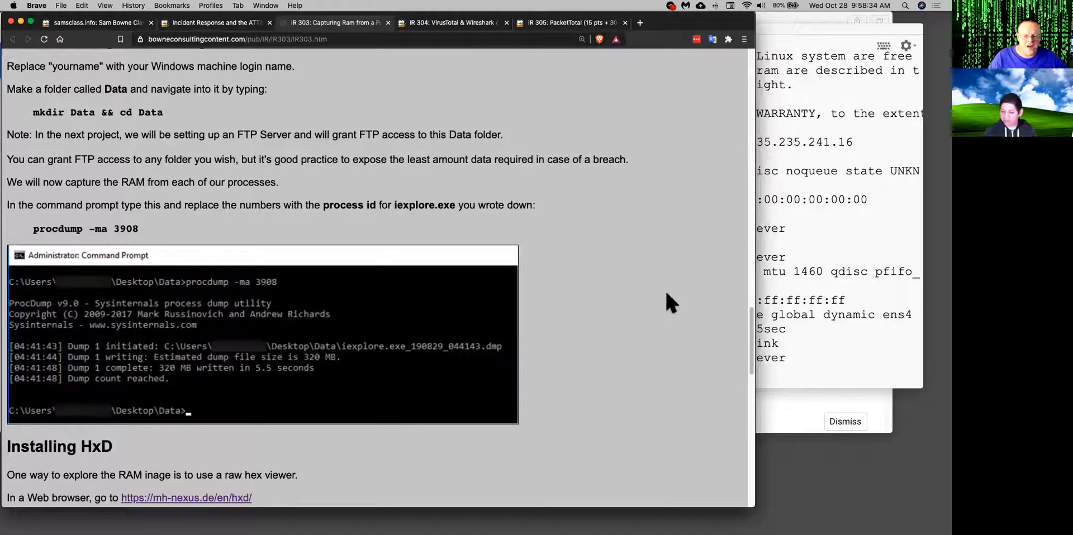
mouse_move(756, 381)
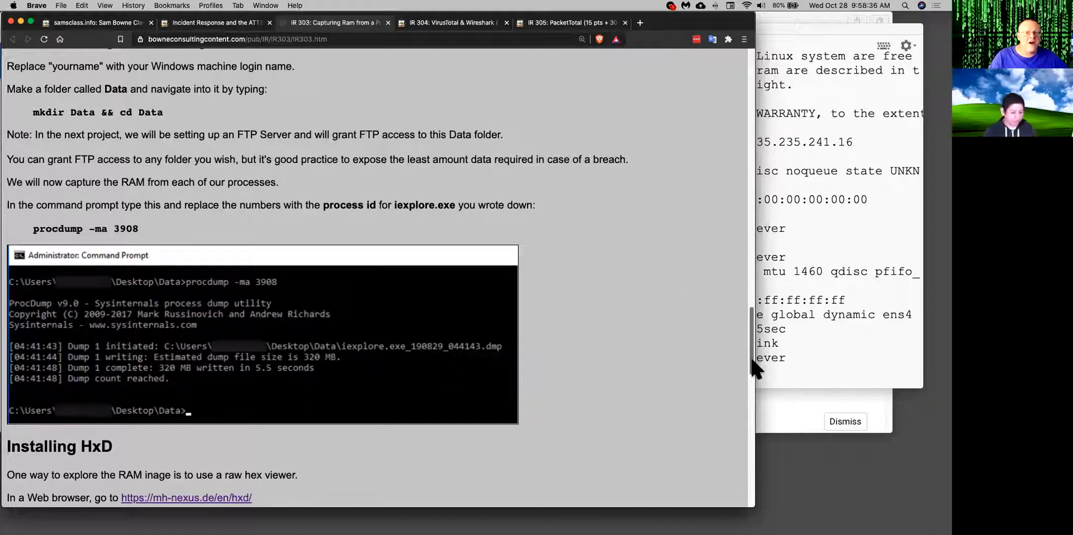
scroll(down, 3)
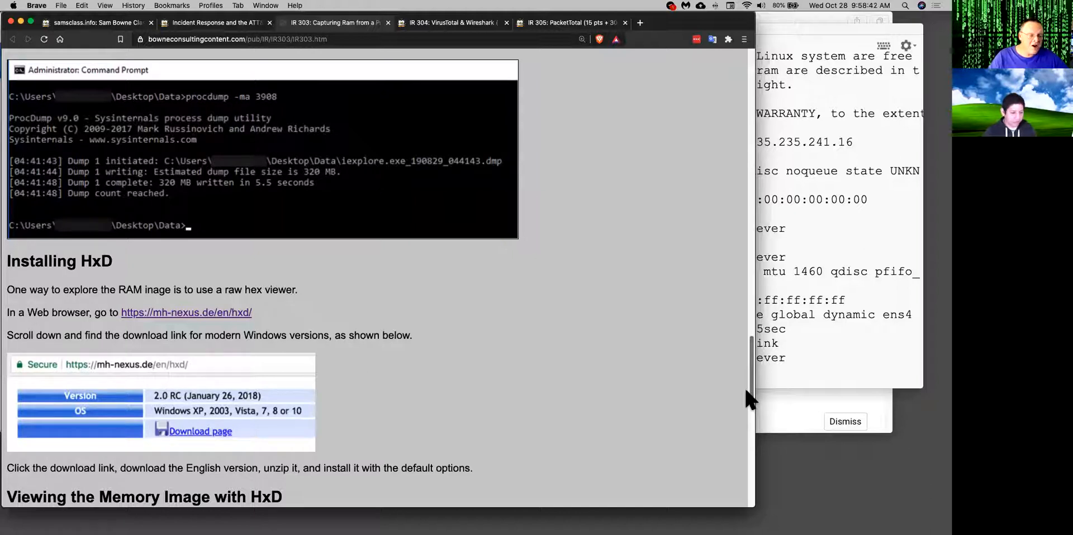
Step: Read past the Flag IR 303.1 Int32 value section to the page's update notes
scroll(down, 3)
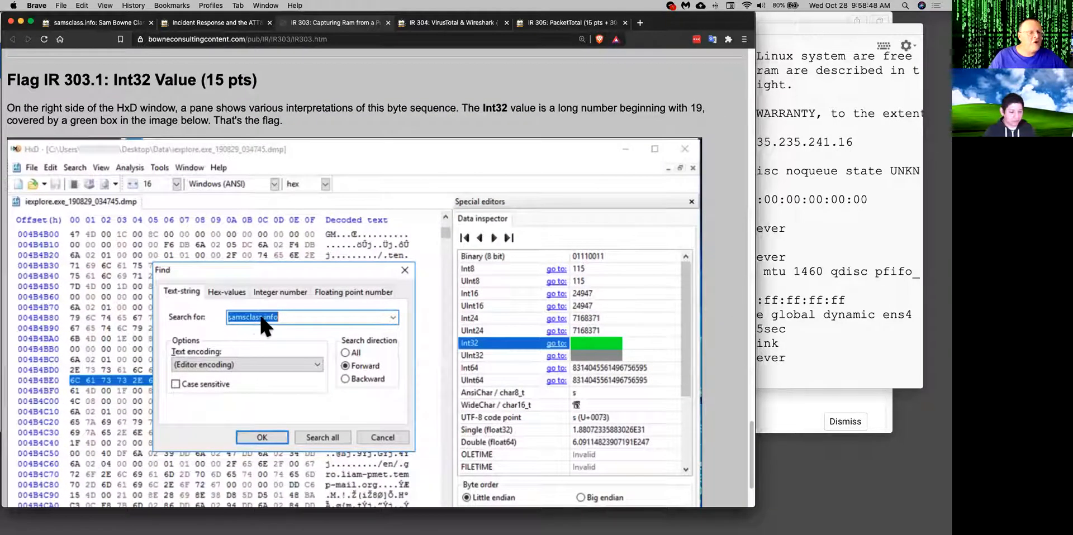
mouse_move(272, 331)
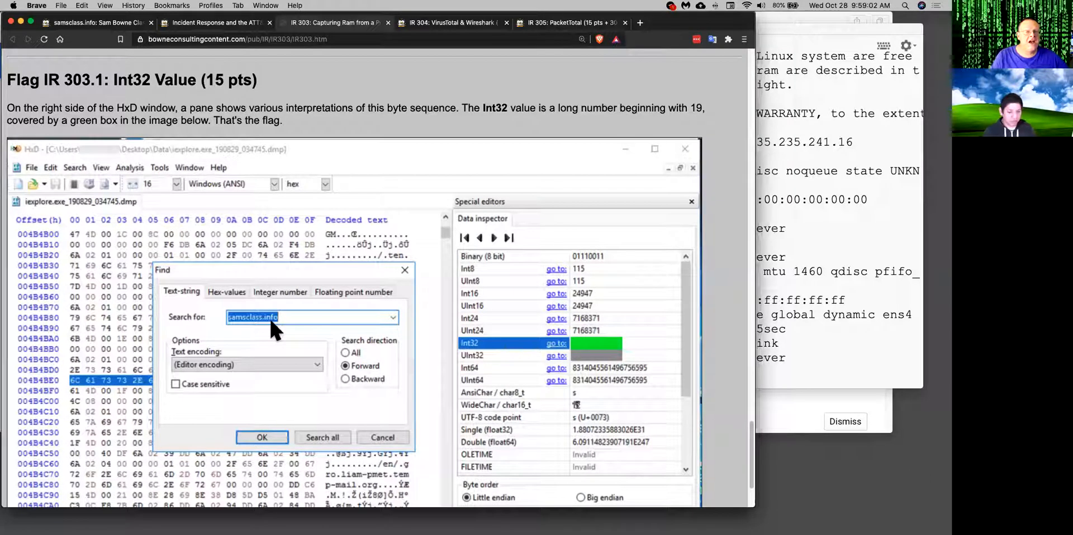
mouse_move(506, 363)
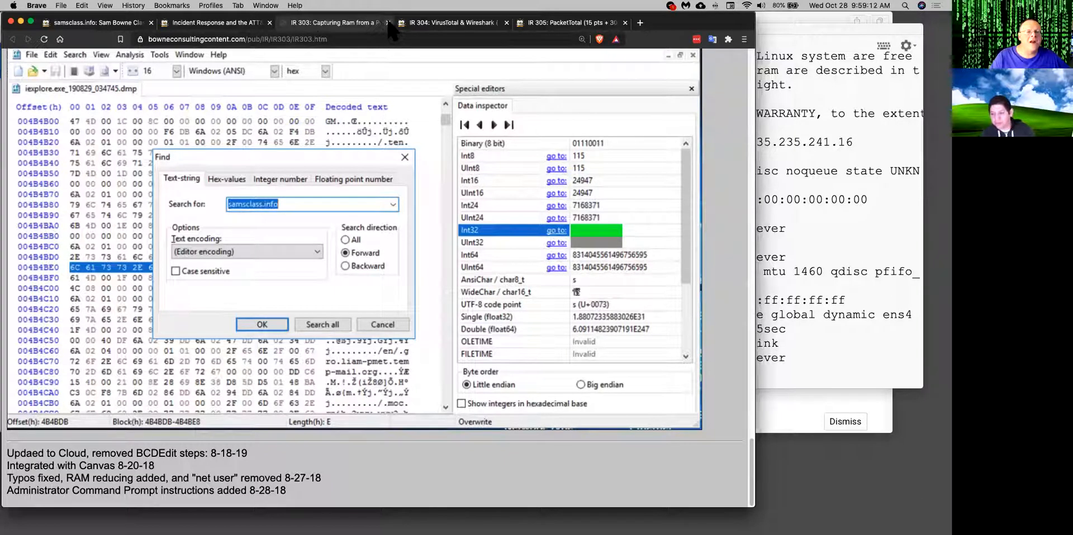
Step: Switch to the IR 304 lab and read the download steps down to VirusTotal's Snort and Suricata alerts
click(331, 23)
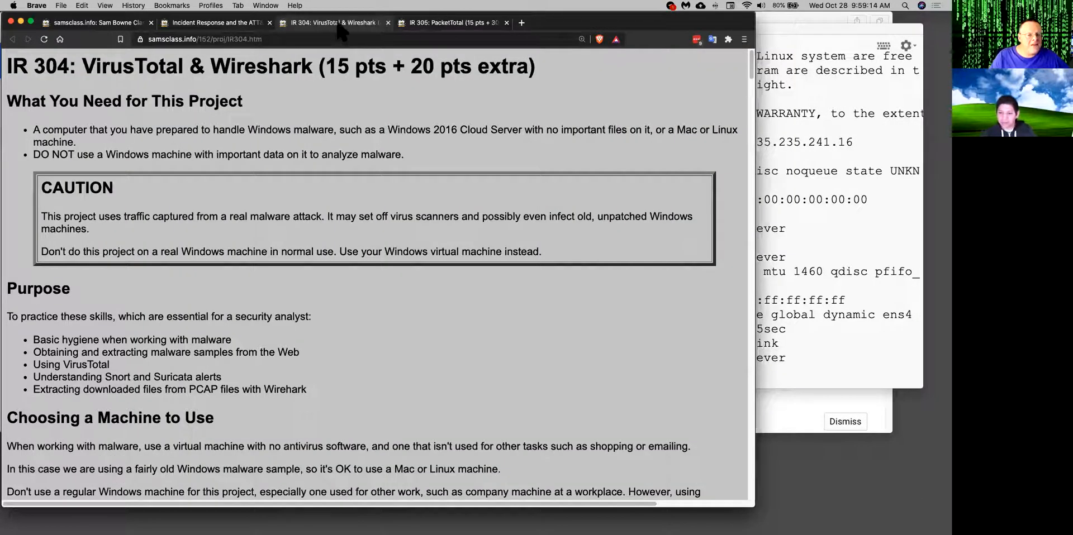
mouse_move(261, 103)
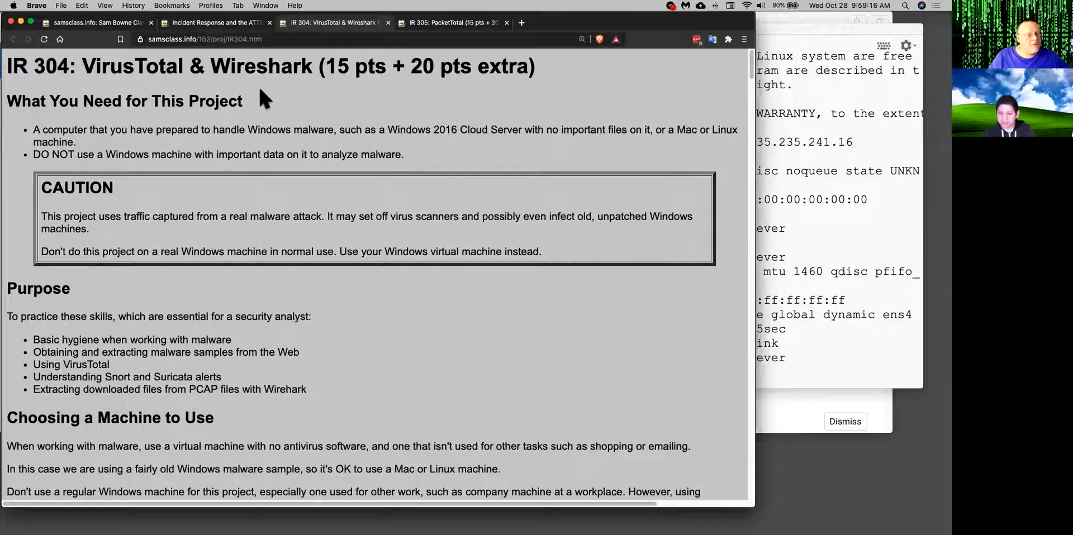
mouse_move(659, 139)
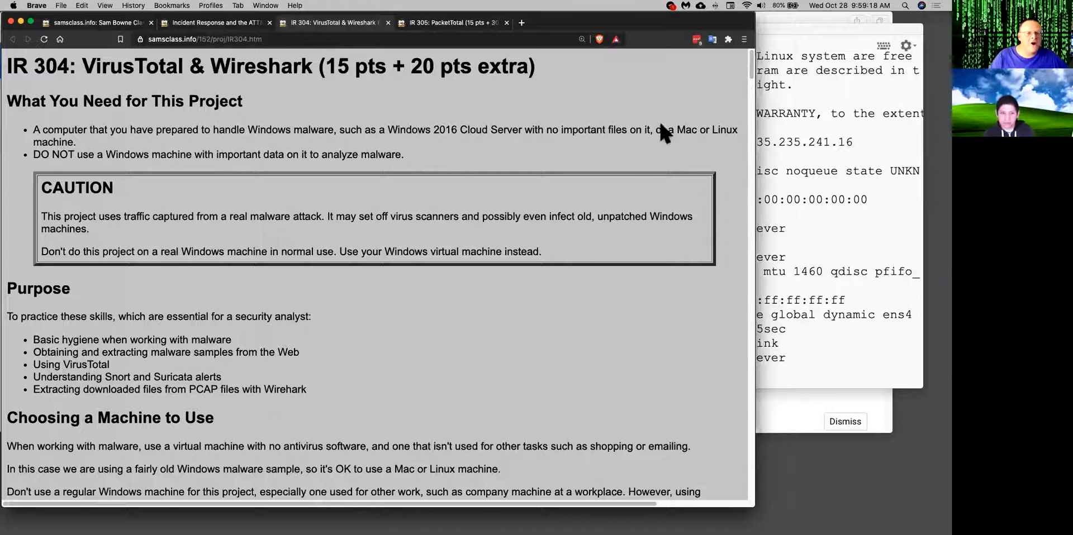
mouse_move(748, 67)
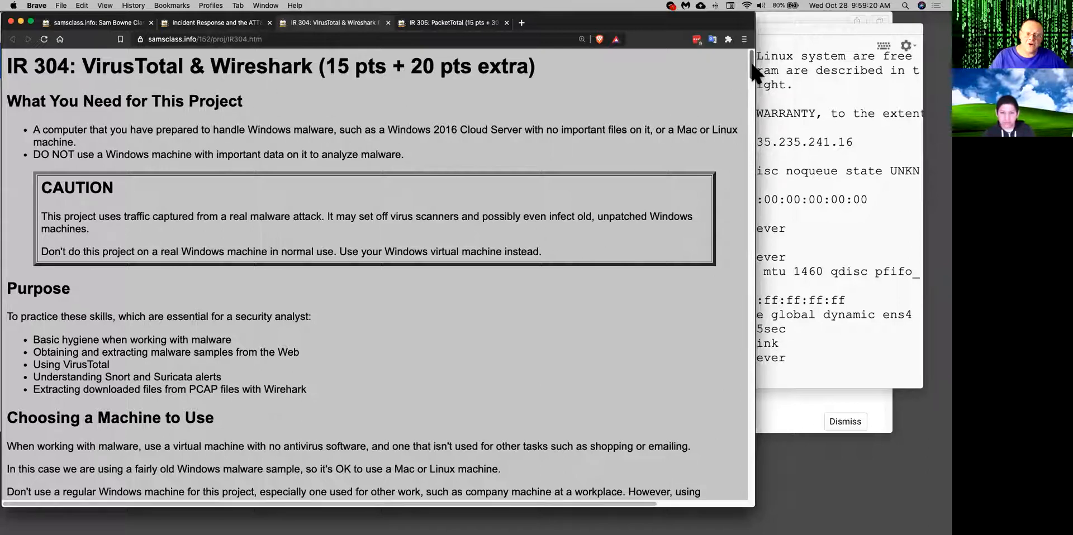
scroll(down, 3)
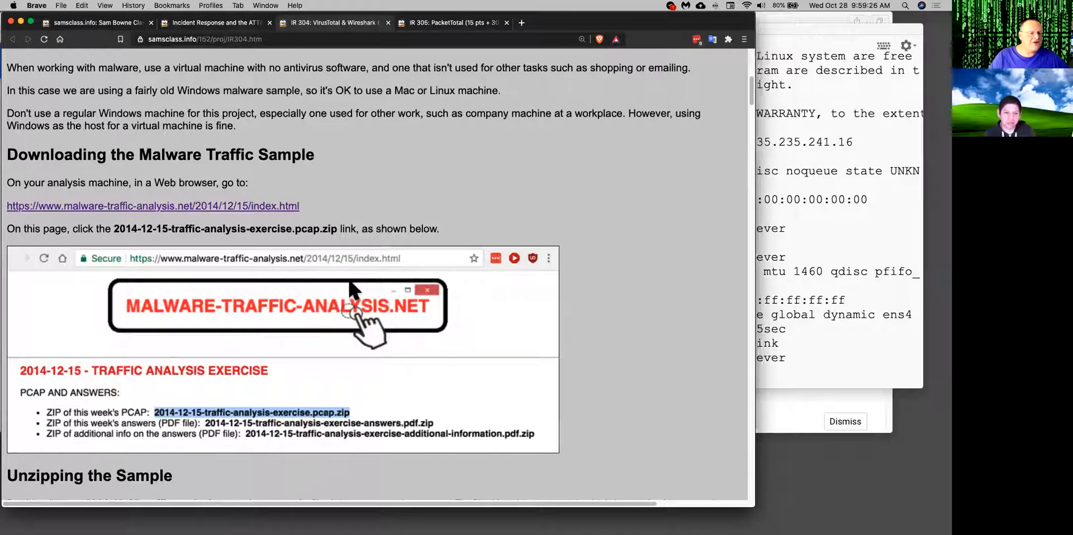
mouse_move(414, 381)
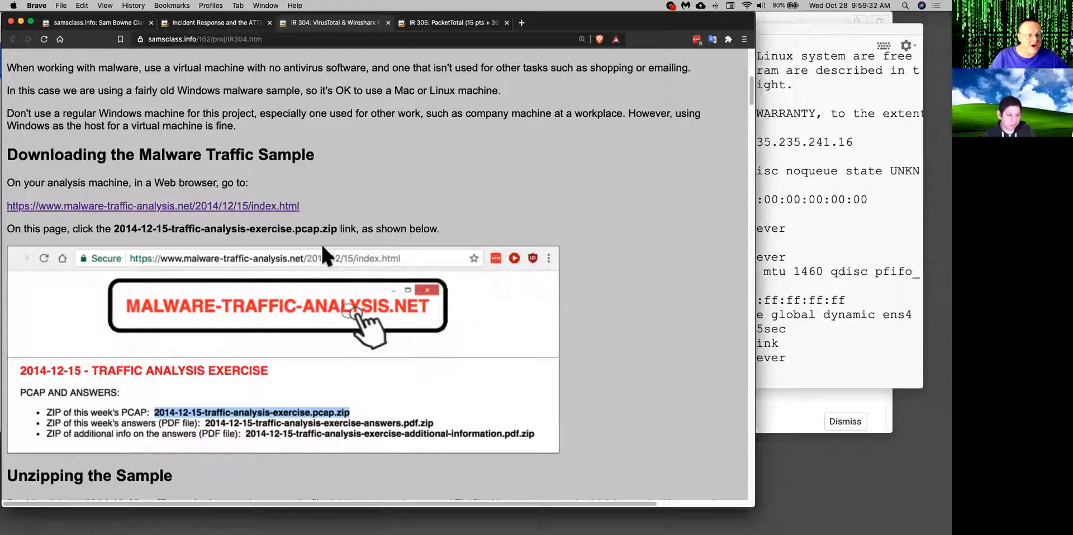
scroll(down, 3)
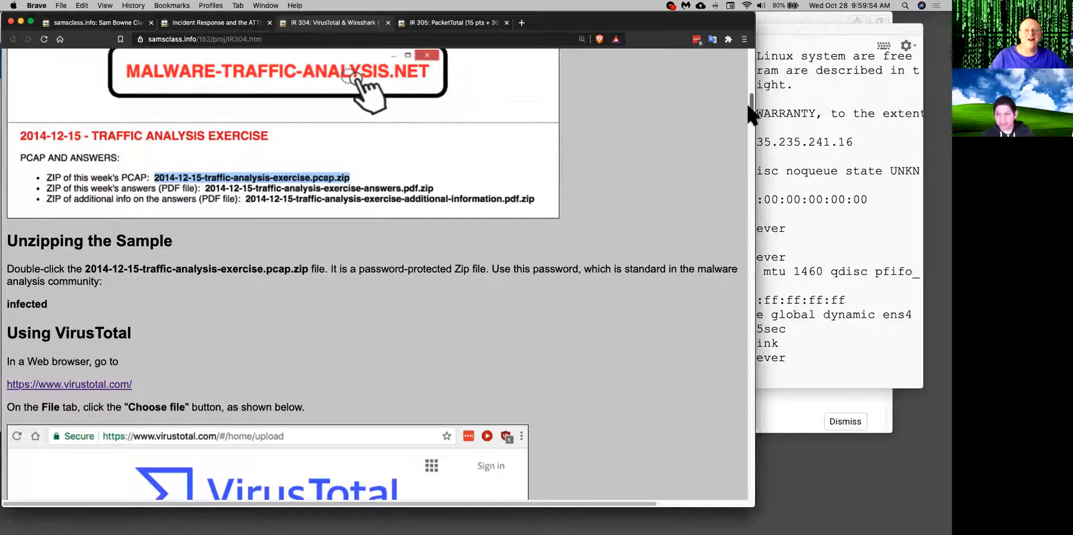
scroll(down, 3)
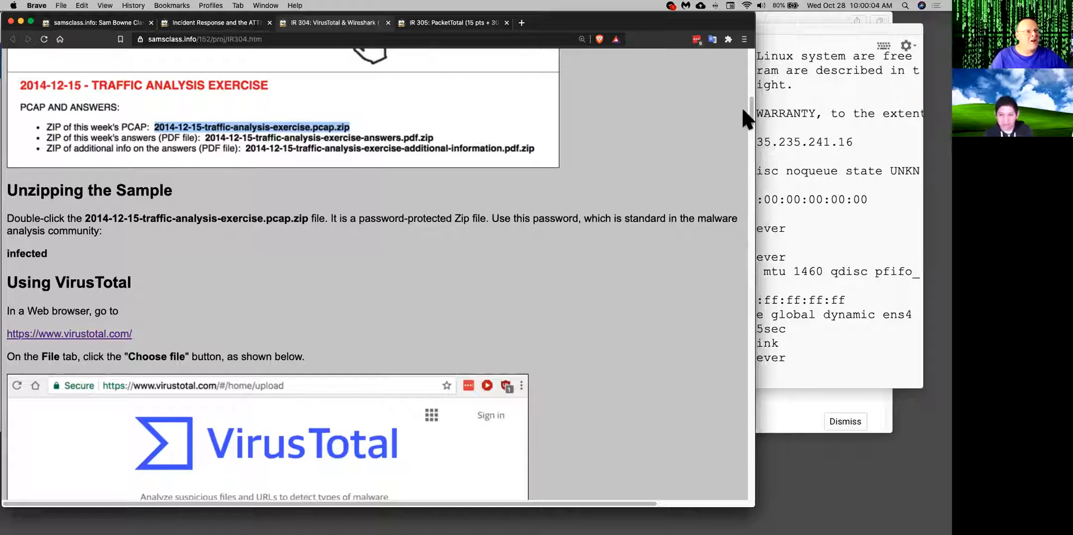
mouse_move(362, 375)
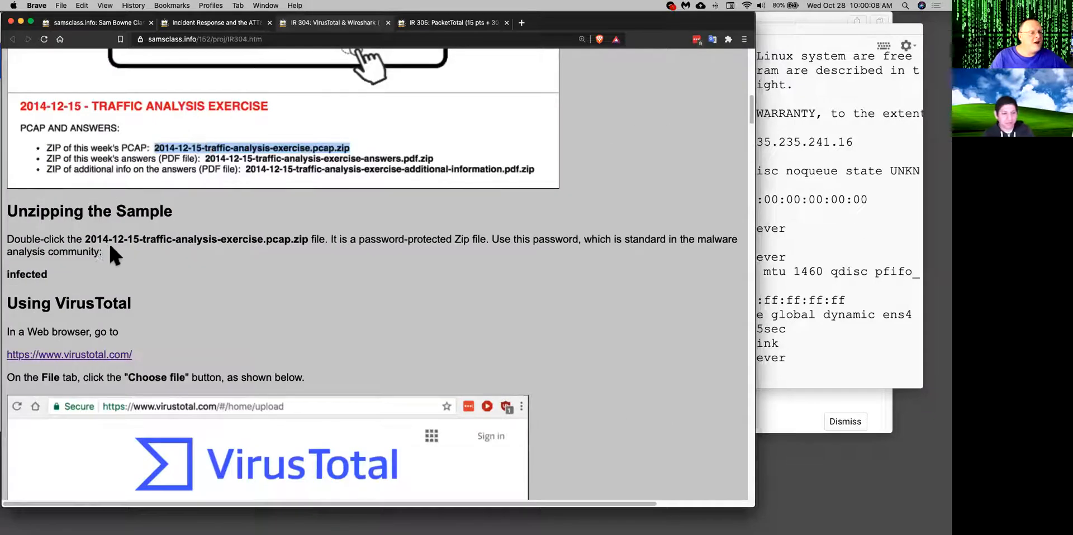
mouse_move(286, 268)
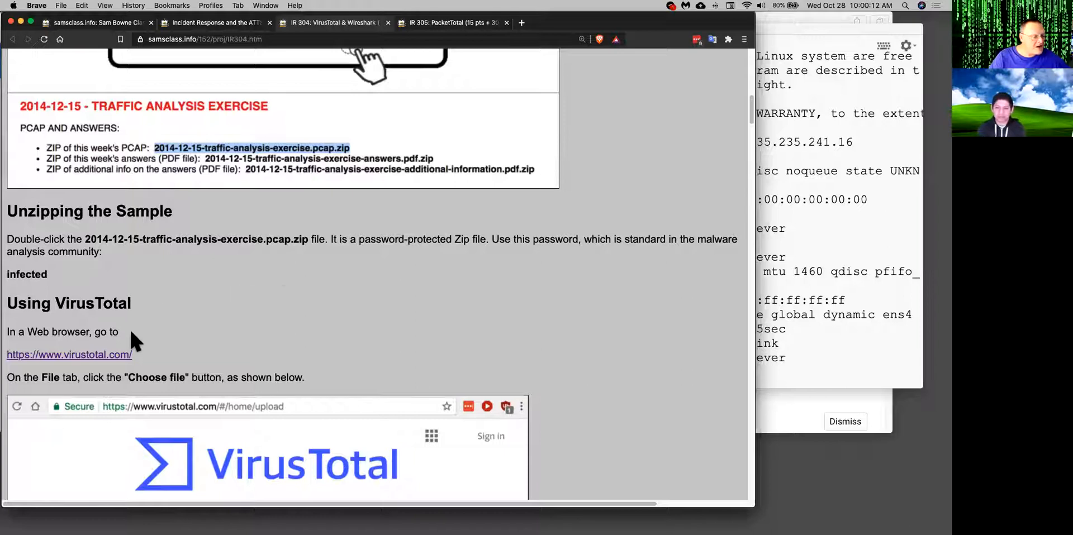
scroll(down, 3)
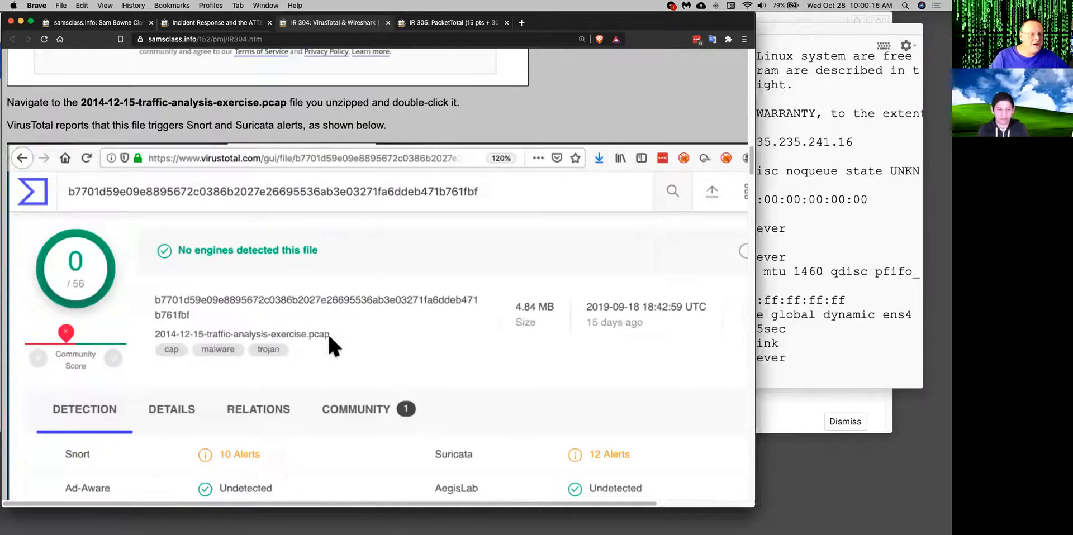
Step: Read past the Suricata alert flag into the Wireshark http-filter User-Agent examination steps
scroll(down, 3)
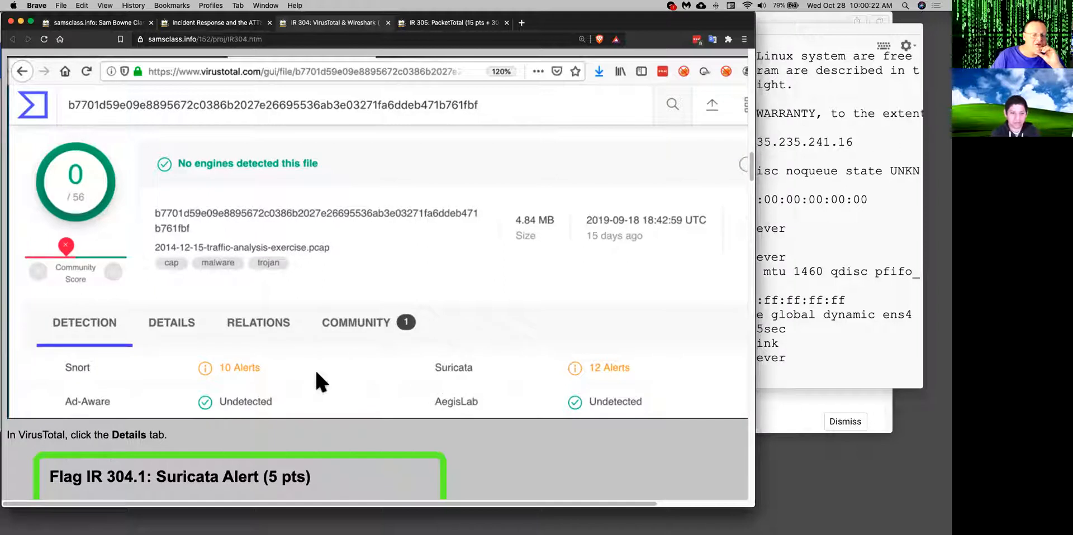
mouse_move(241, 394)
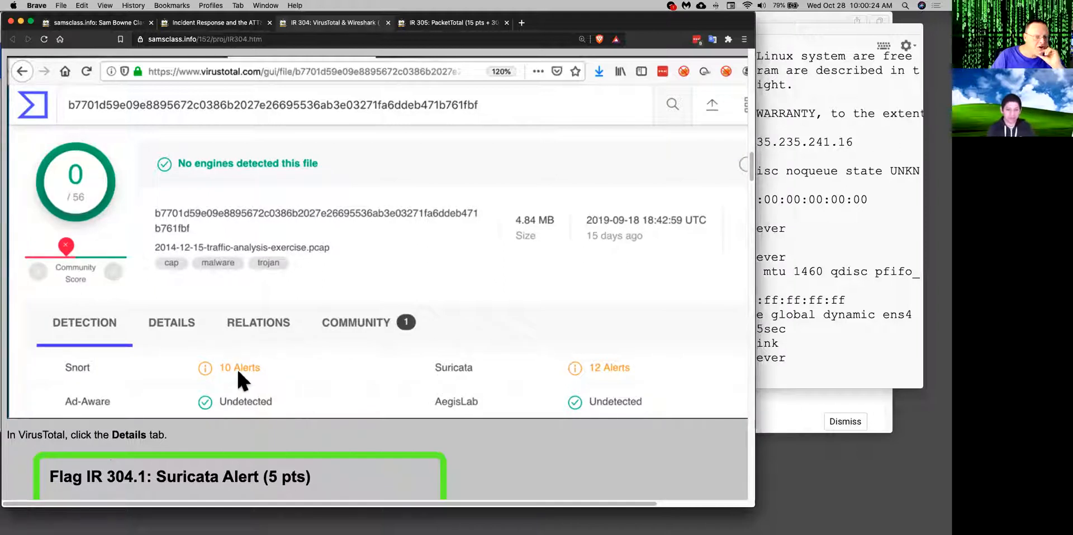
scroll(down, 3)
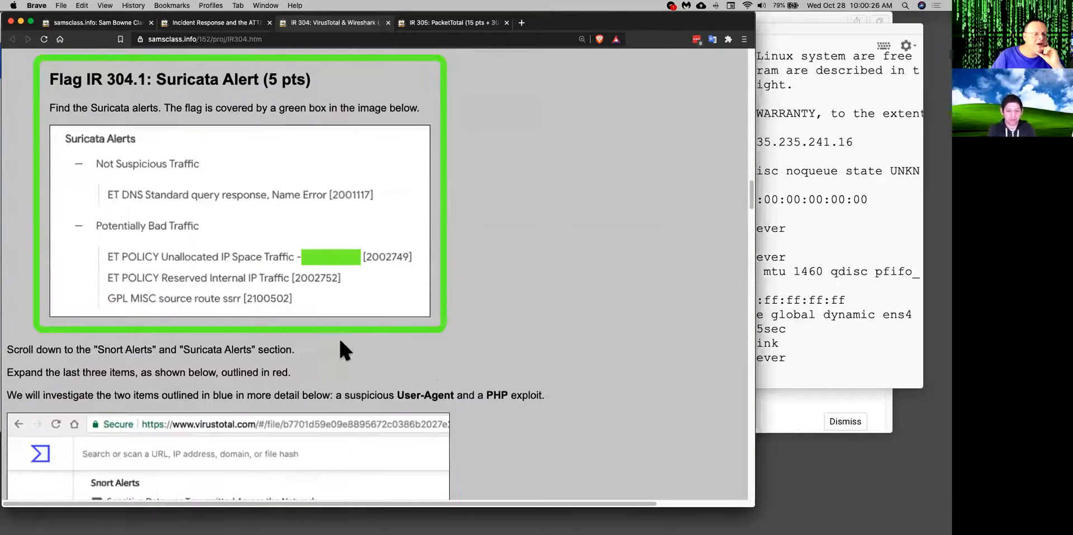
mouse_move(203, 259)
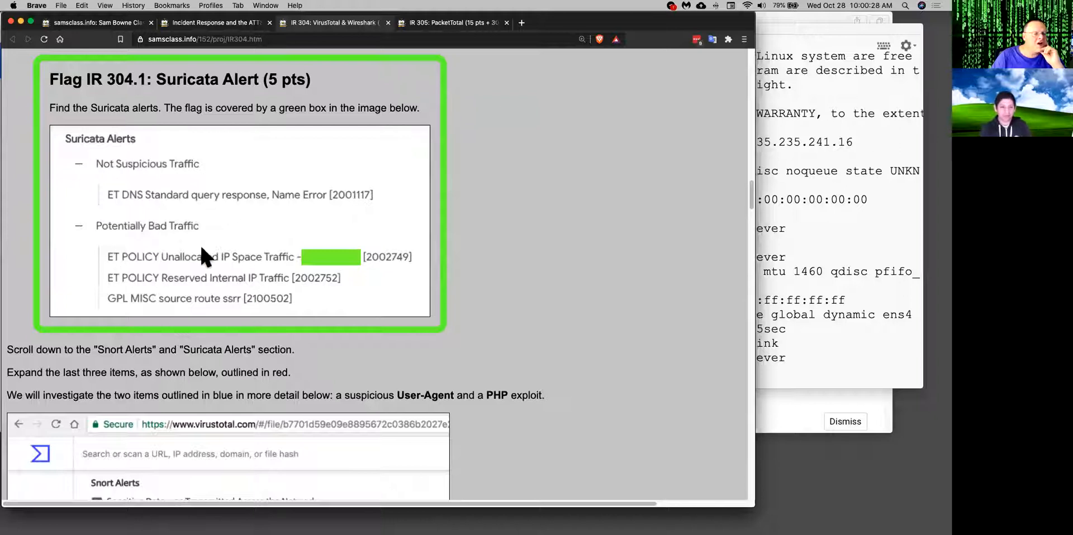
scroll(down, 3)
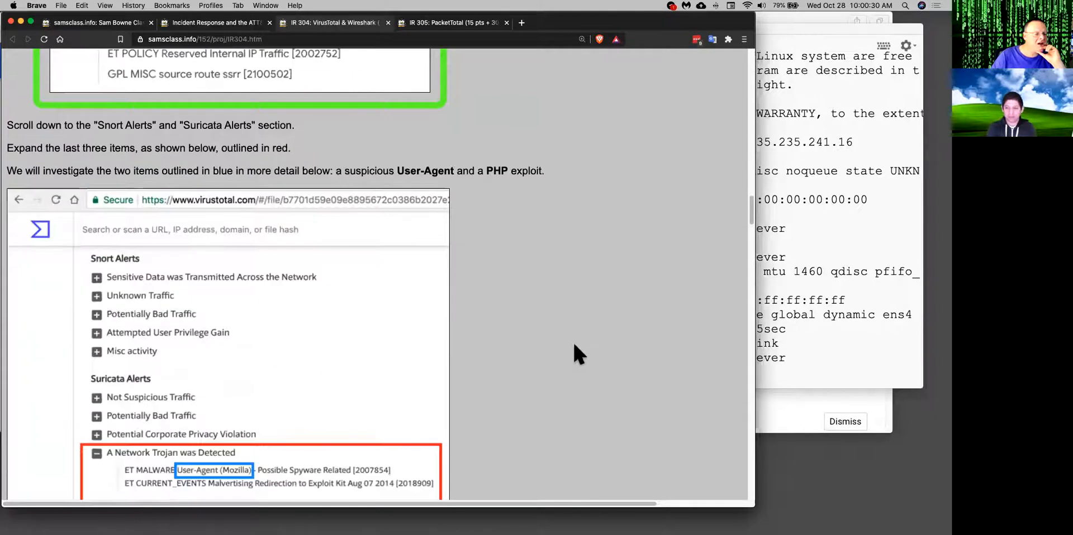
scroll(down, 3)
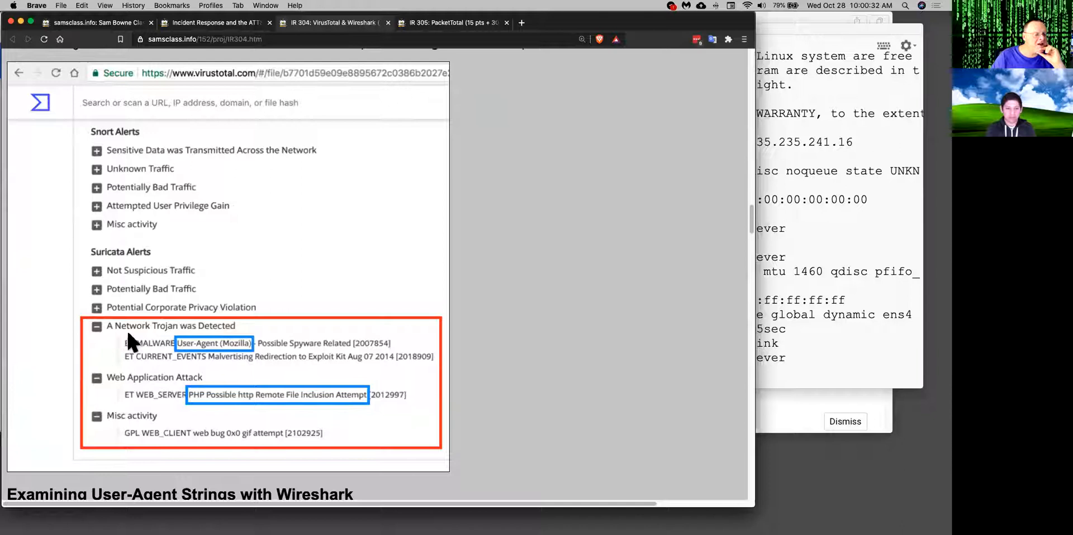
mouse_move(138, 407)
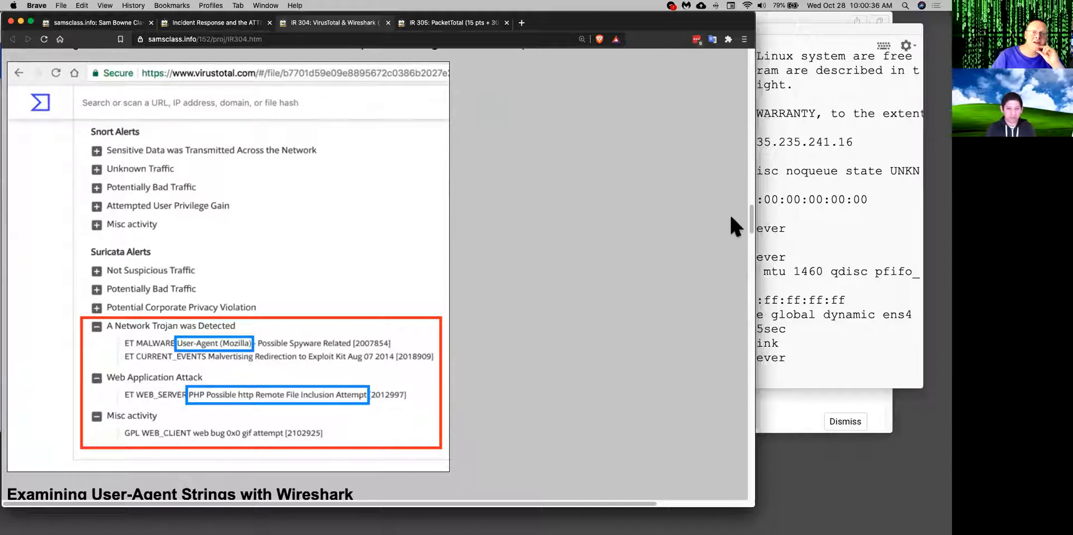
scroll(down, 3)
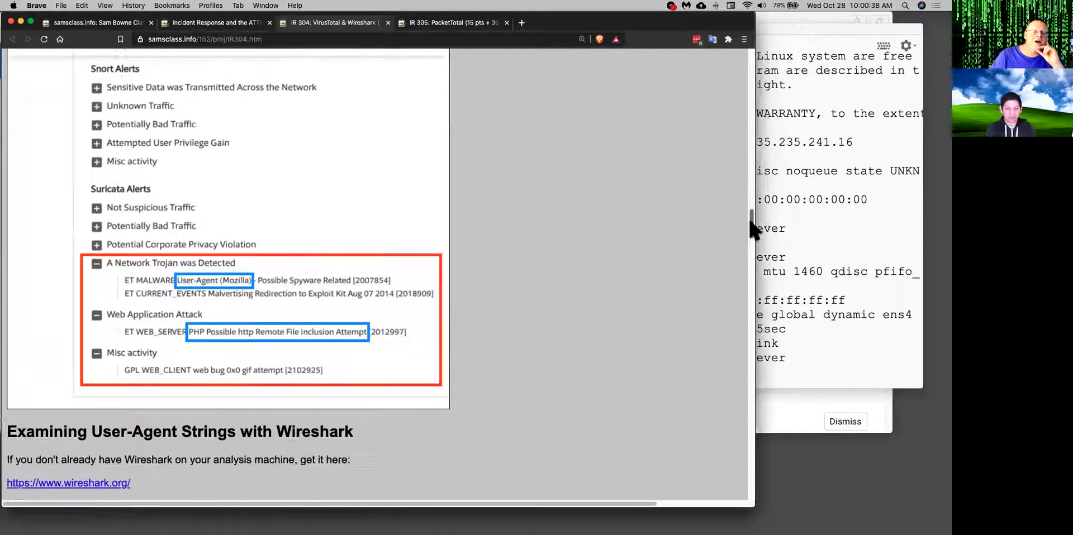
scroll(down, 3)
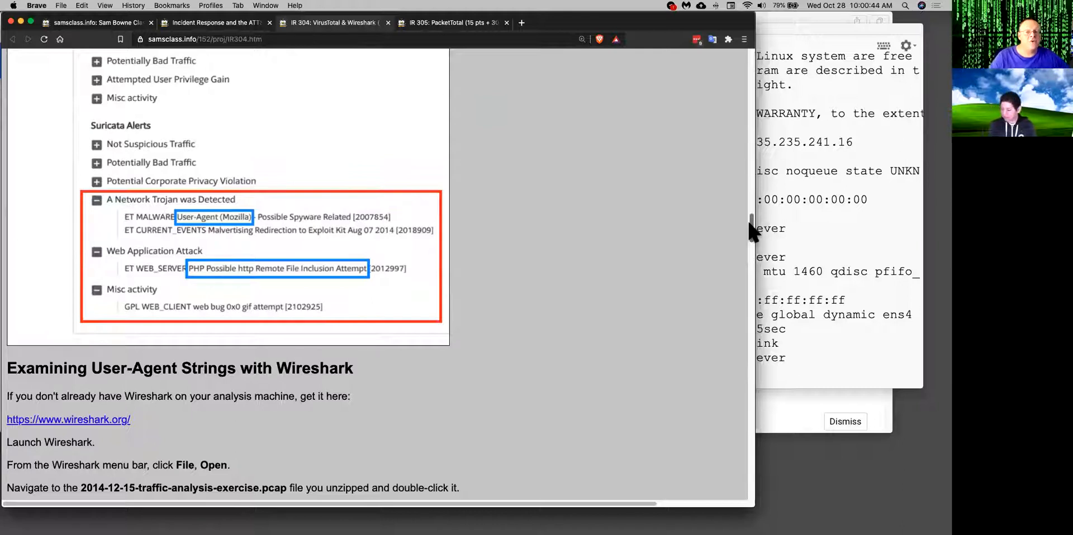
scroll(down, 3)
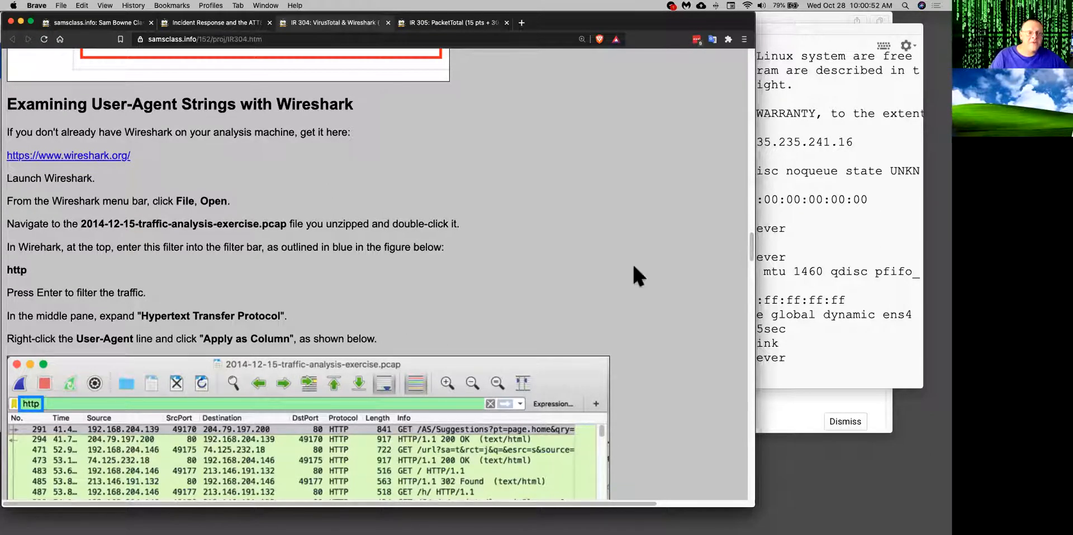
Step: Read the User-Agent column steps and epzqy.iphaeba.eu:22780 URL notes down to Flag IR 304.2 Word in URI
scroll(down, 3)
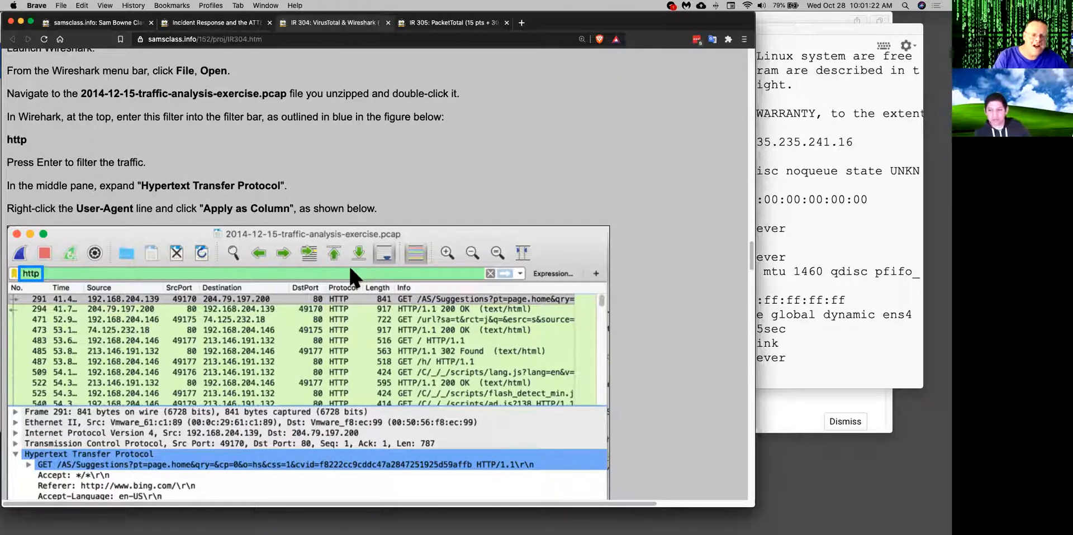
mouse_move(595, 399)
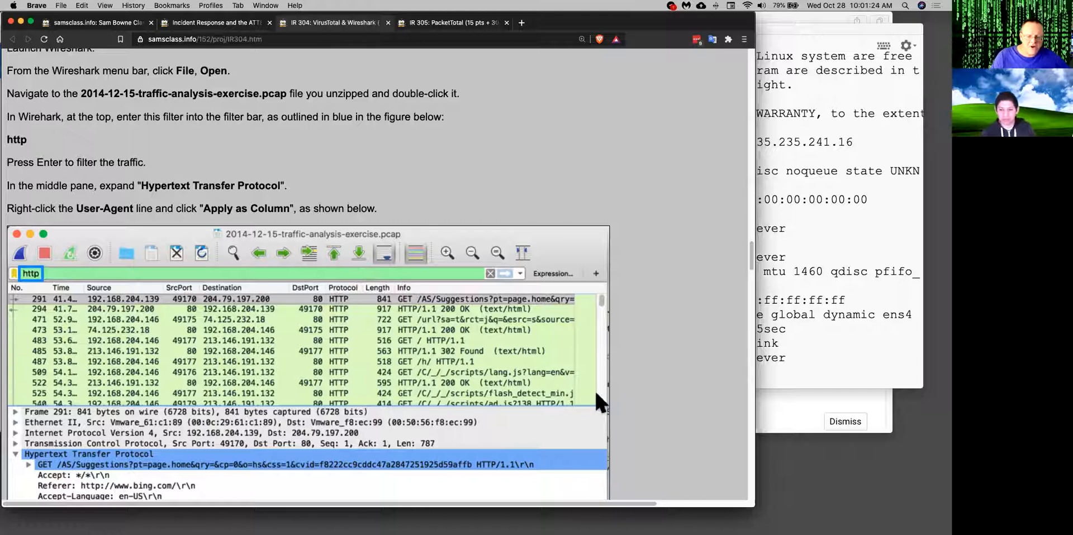
right_click(54, 449)
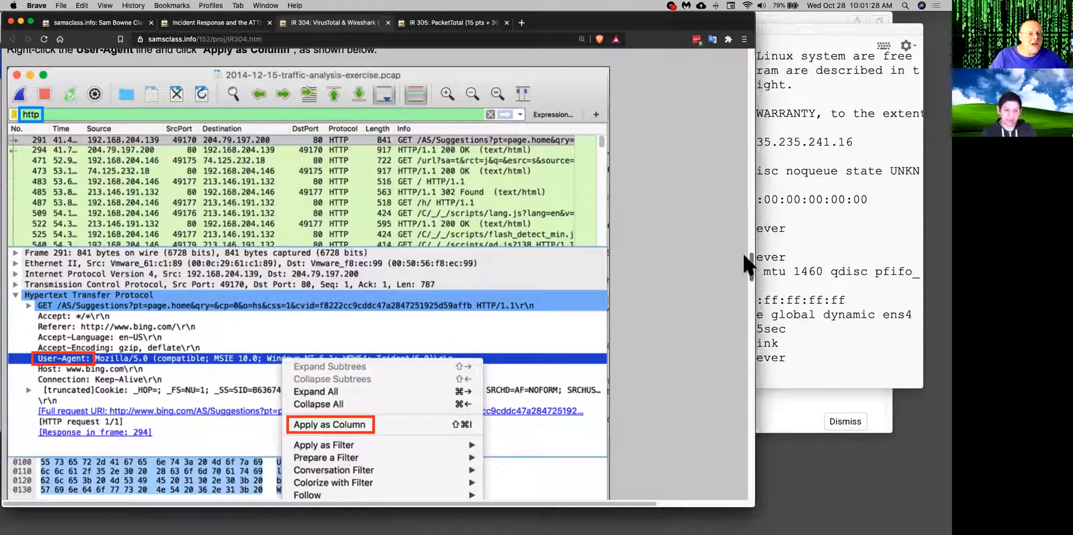
mouse_move(266, 82)
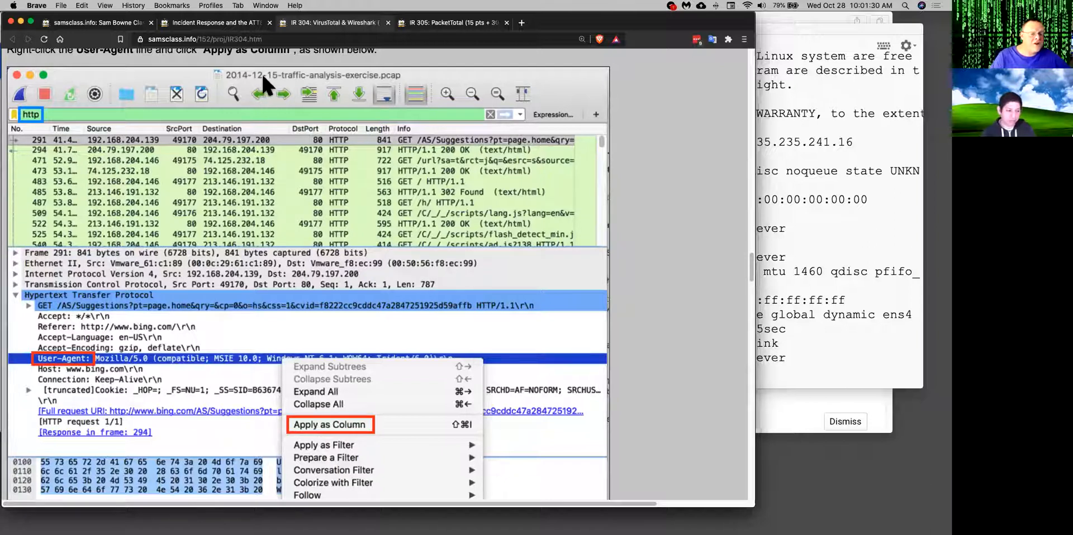
mouse_move(149, 162)
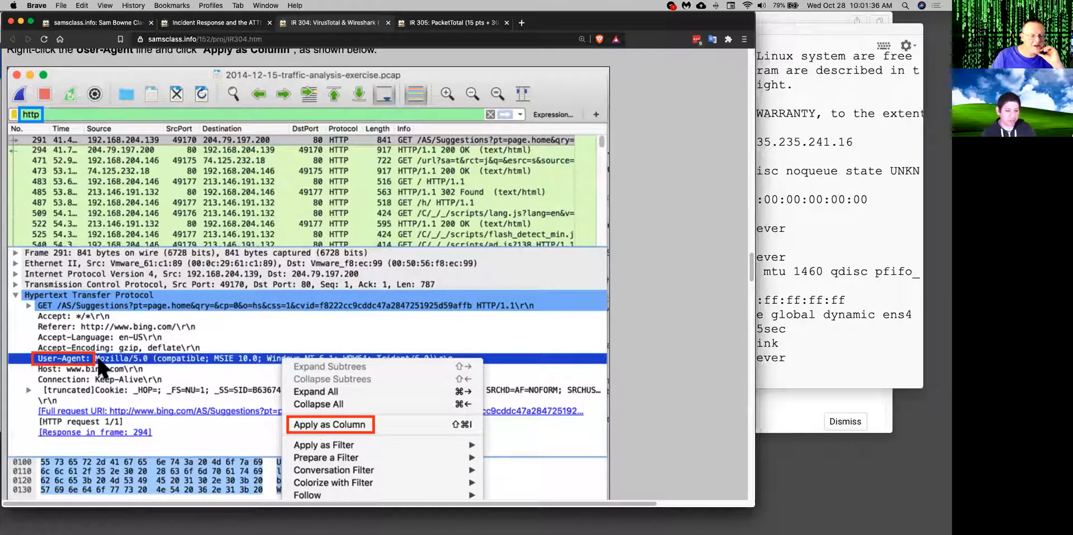
mouse_move(375, 202)
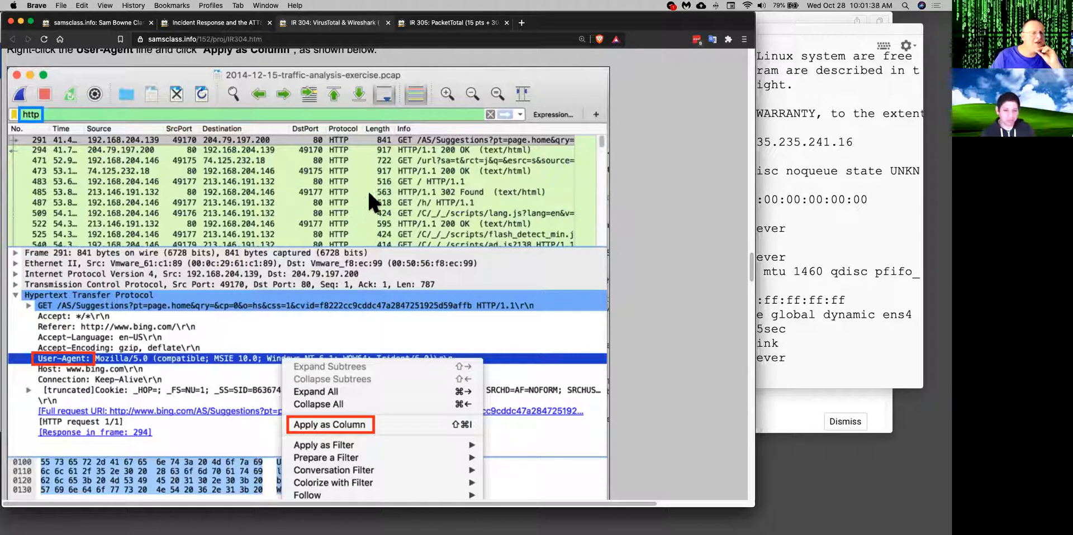
click(330, 425)
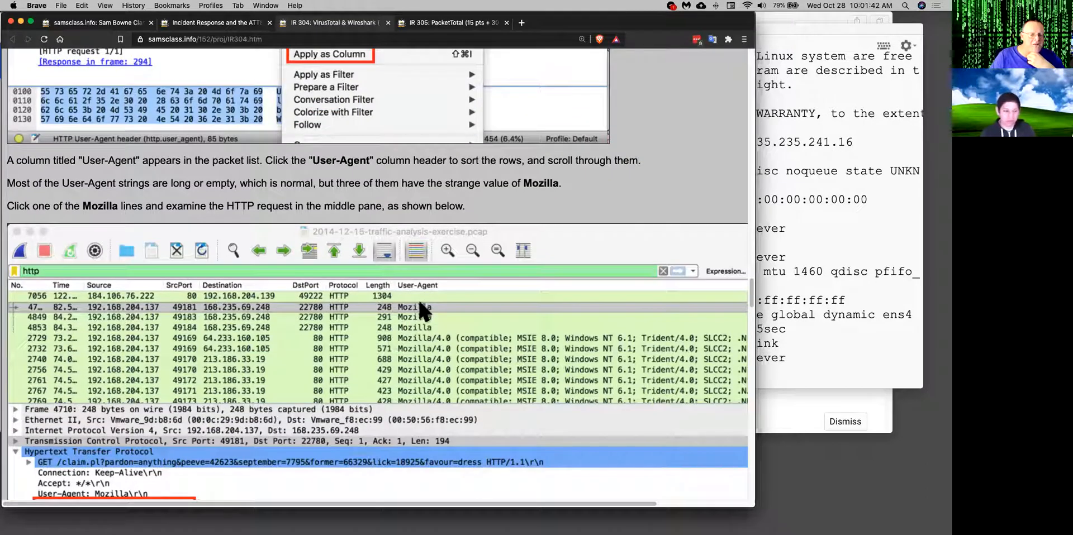
mouse_move(451, 385)
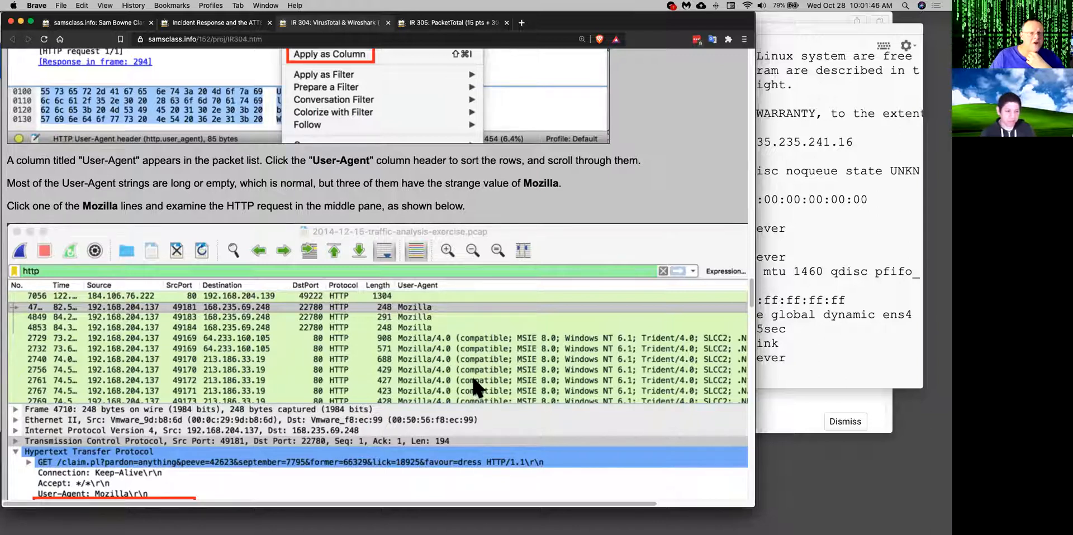
mouse_move(440, 357)
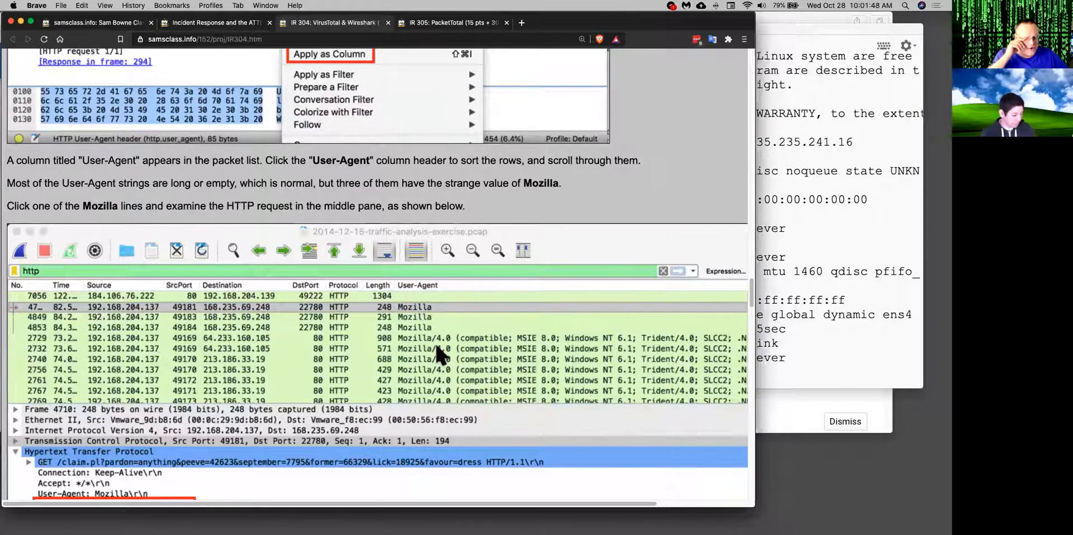
mouse_move(697, 354)
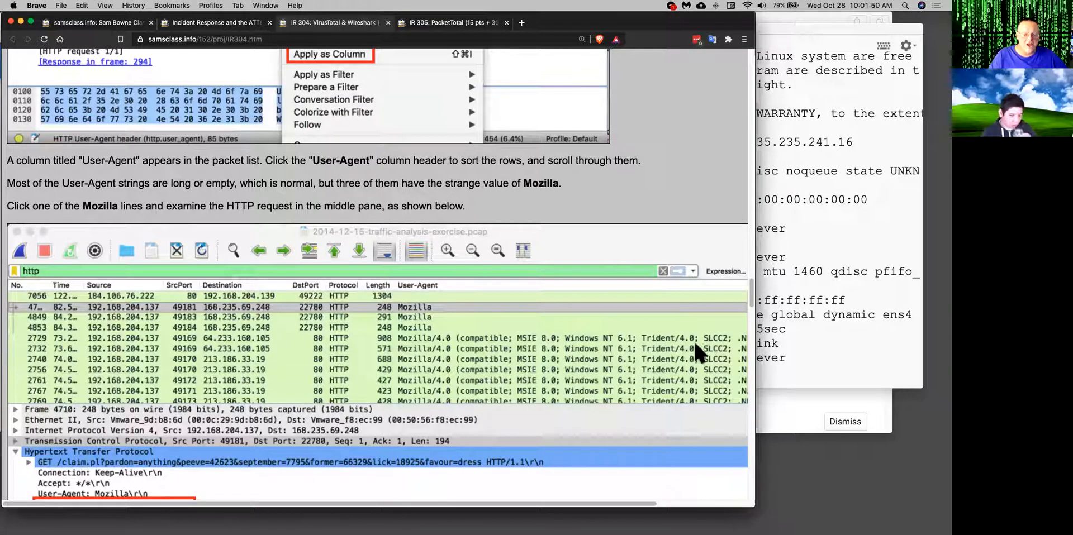
mouse_move(707, 355)
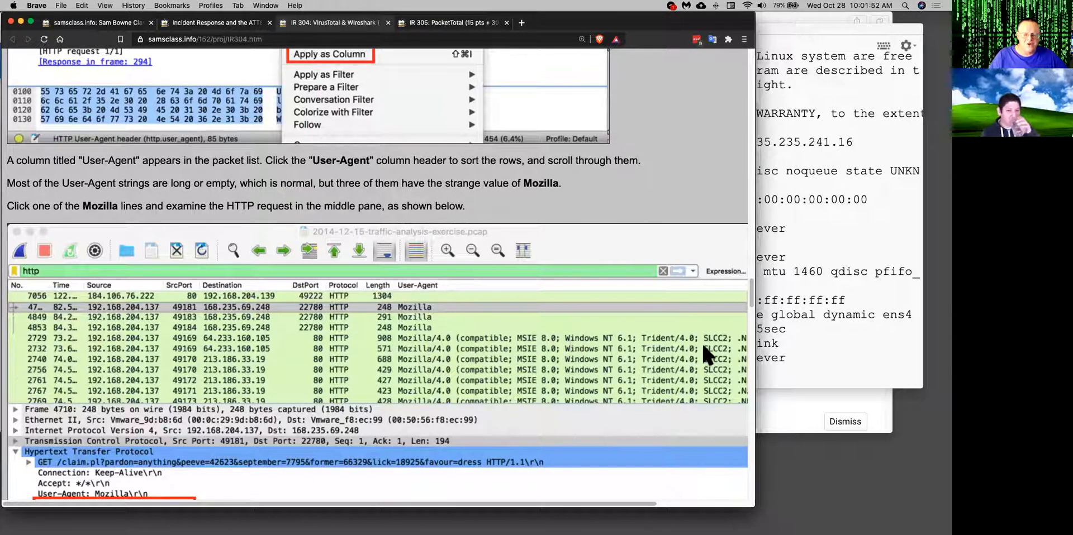
mouse_move(403, 310)
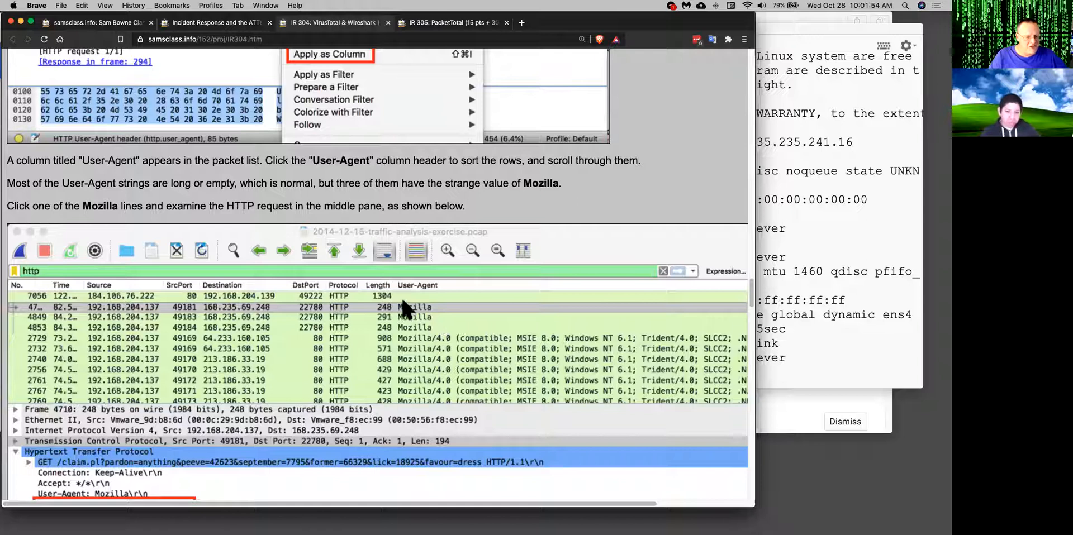
mouse_move(406, 320)
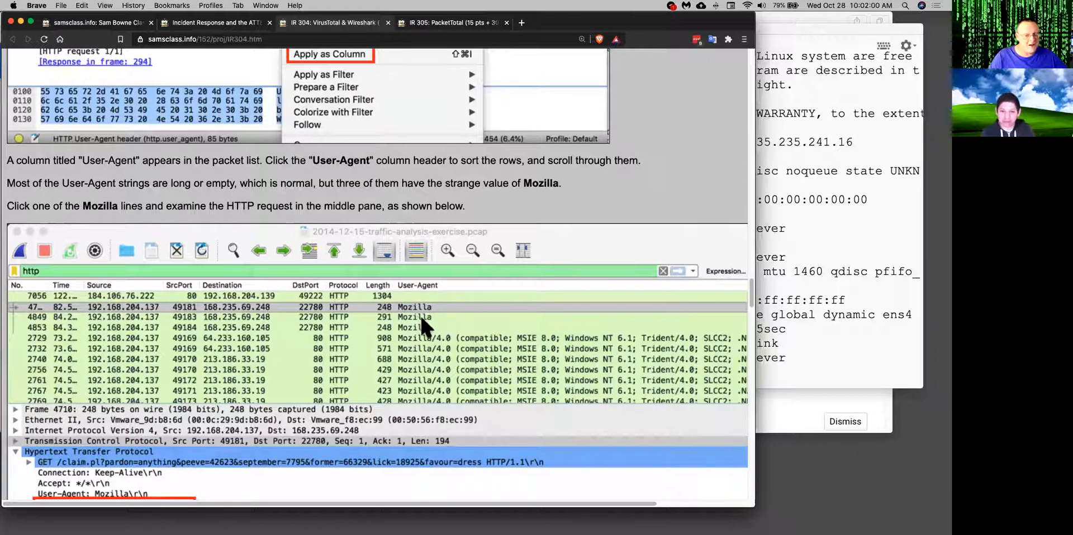
scroll(down, 3)
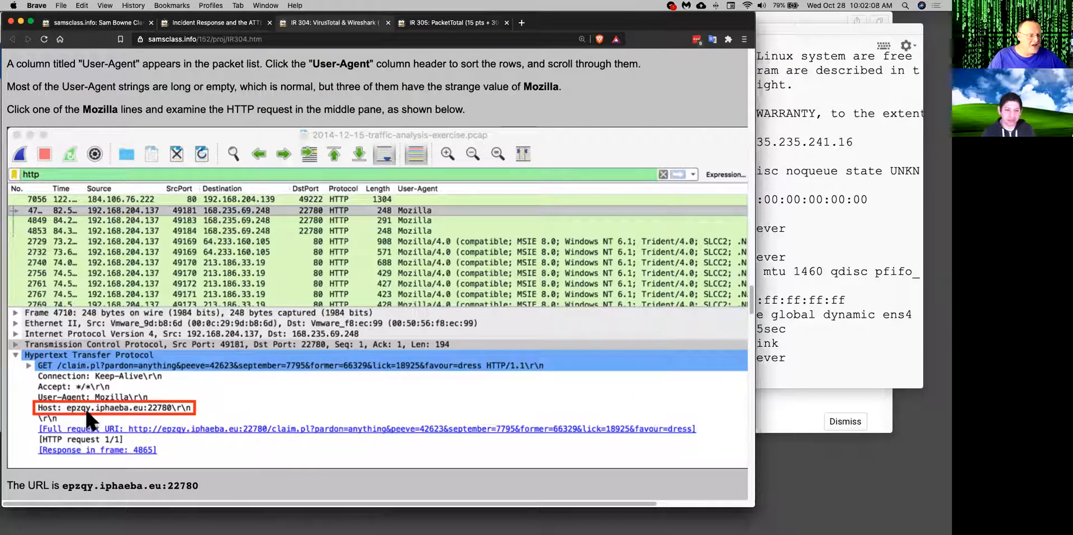
mouse_move(100, 426)
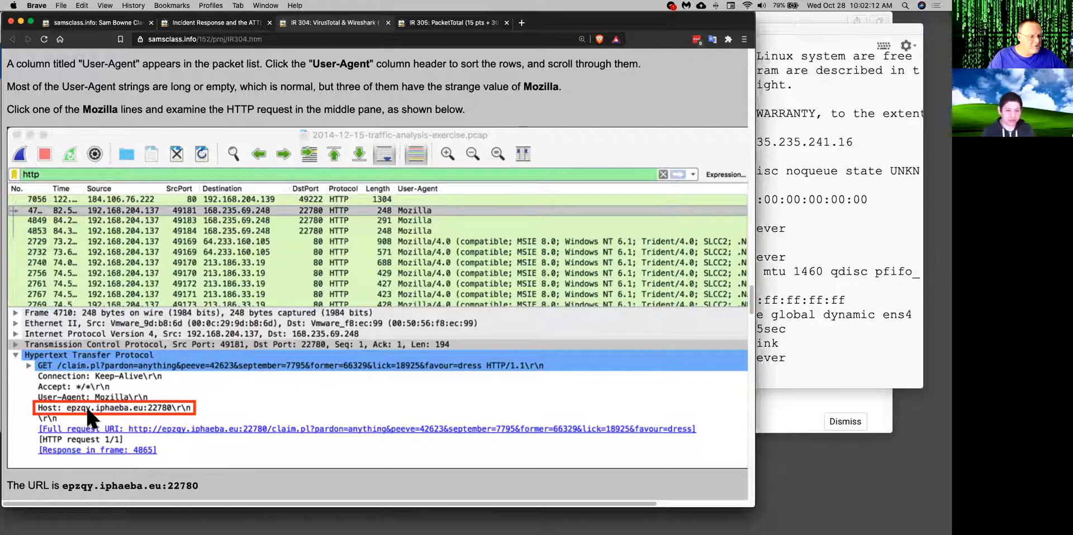
mouse_move(150, 428)
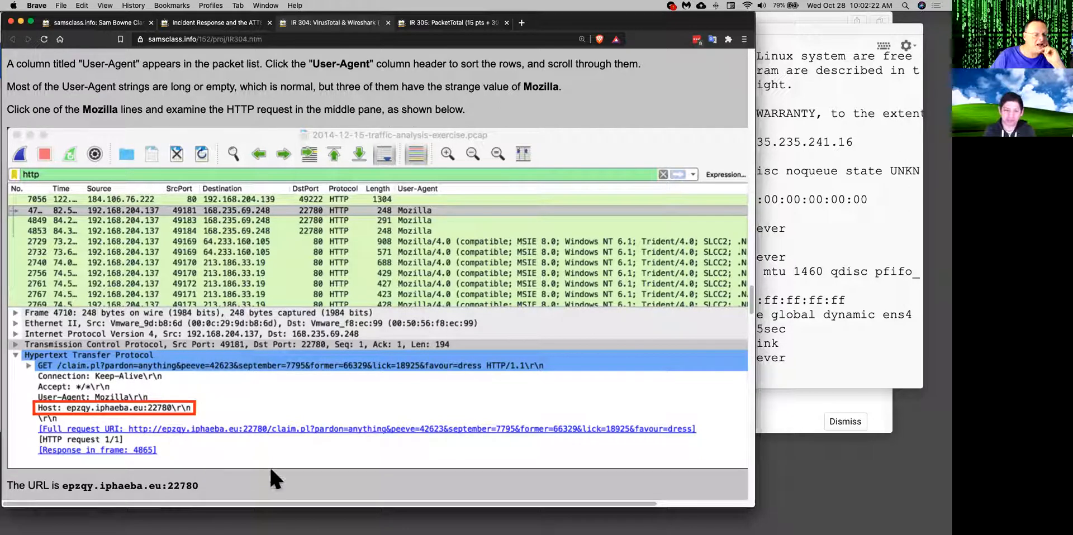
scroll(down, 3)
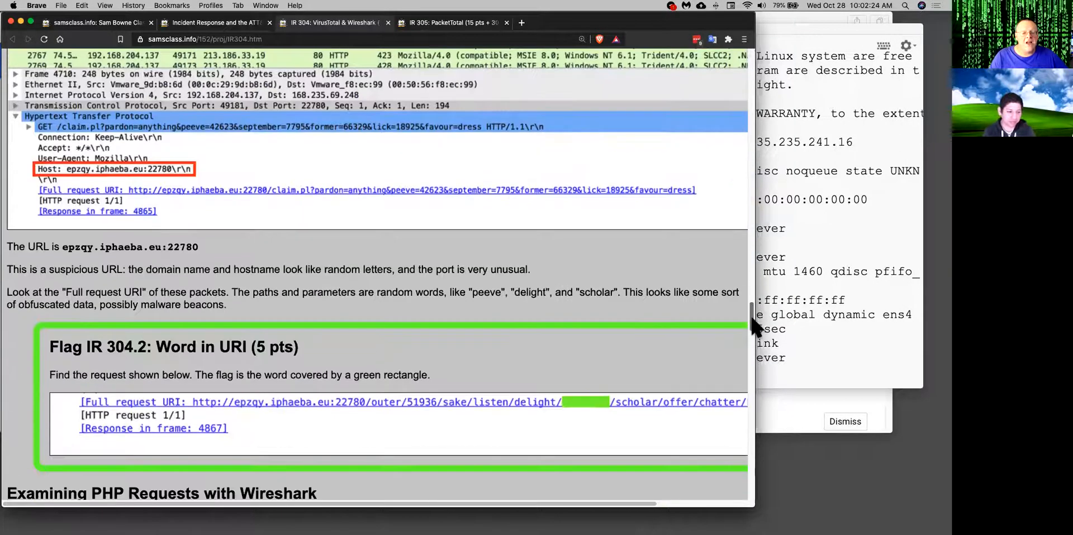
Step: Read the Examining PHP Requests section with its php frame filter and Facebook Like false positive
scroll(down, 3)
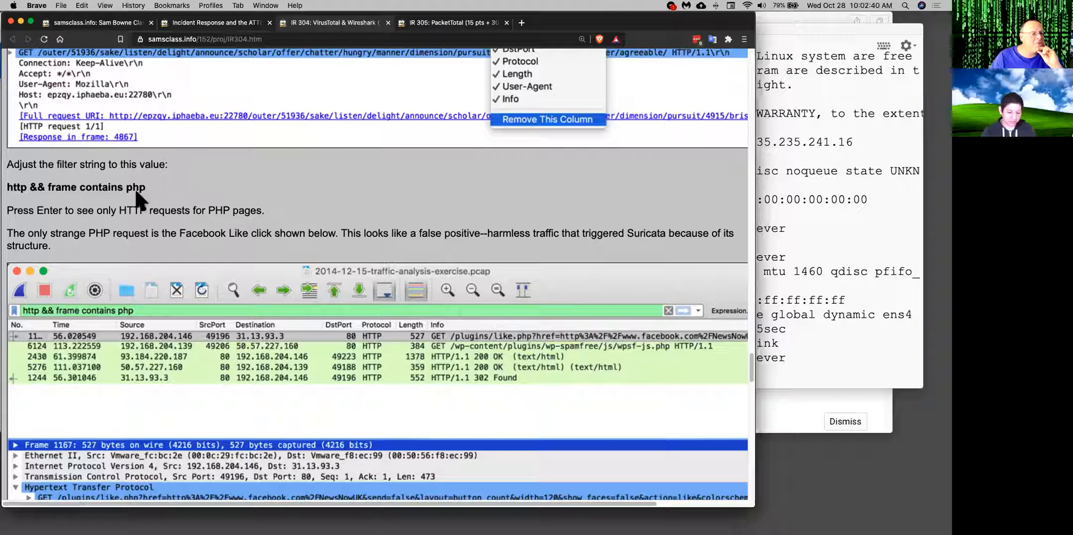
mouse_move(560, 362)
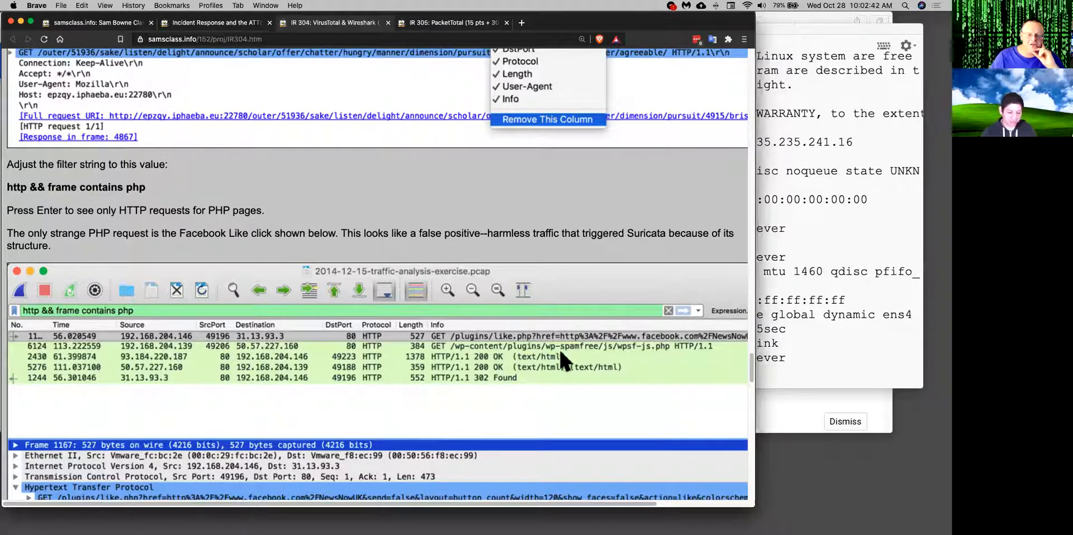
mouse_move(726, 379)
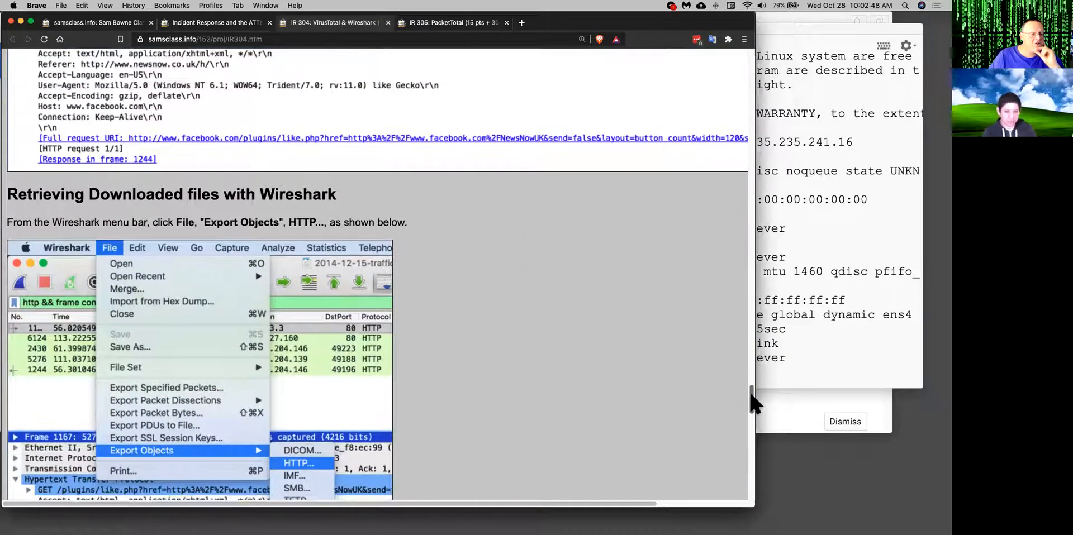
Step: Read the File > Export Objects > HTTP steps down to the Flag IR 304.3 Words in Image challenge
scroll(down, 3)
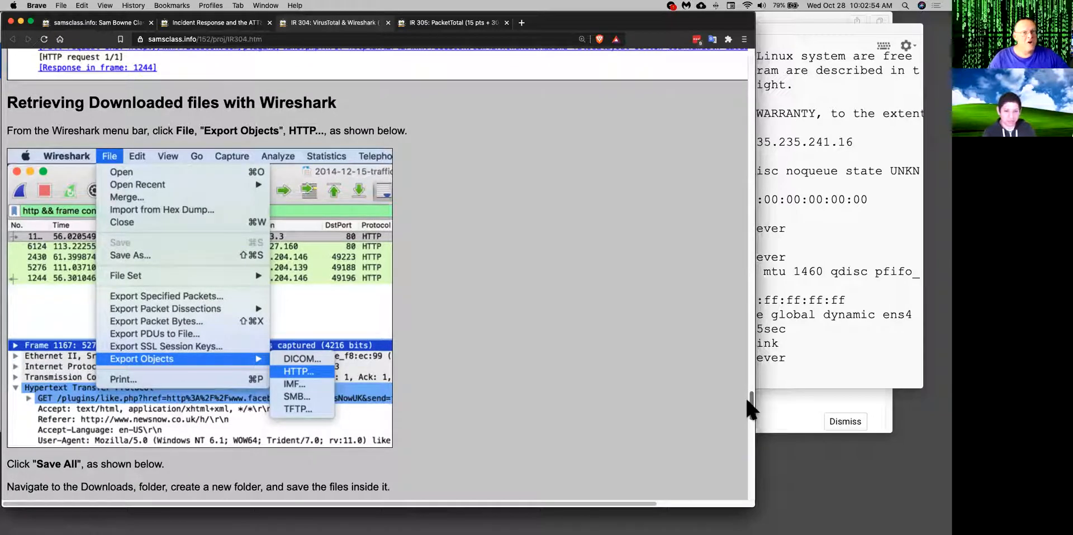
mouse_move(496, 269)
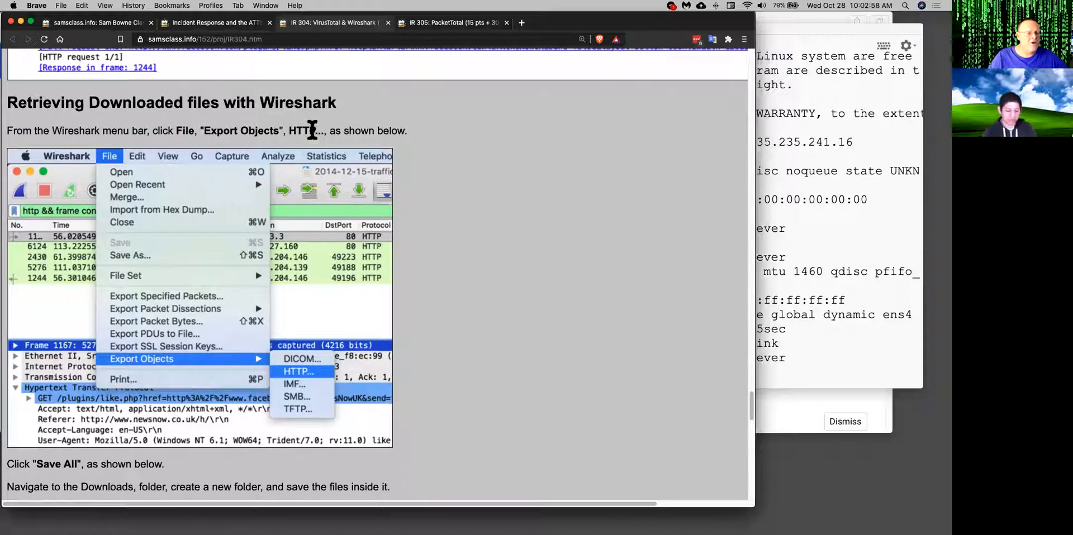
mouse_move(146, 367)
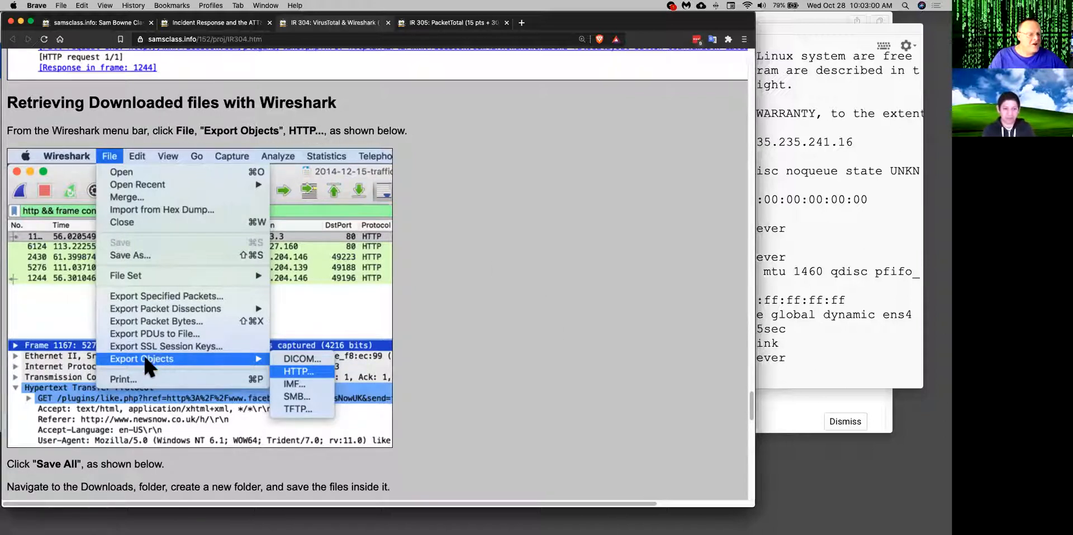
mouse_move(753, 423)
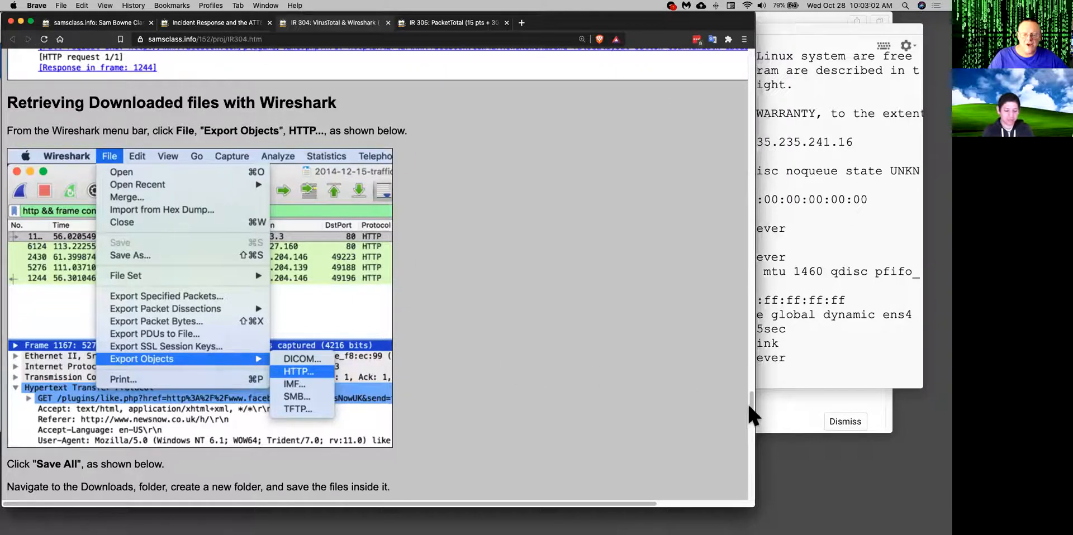
click(297, 372)
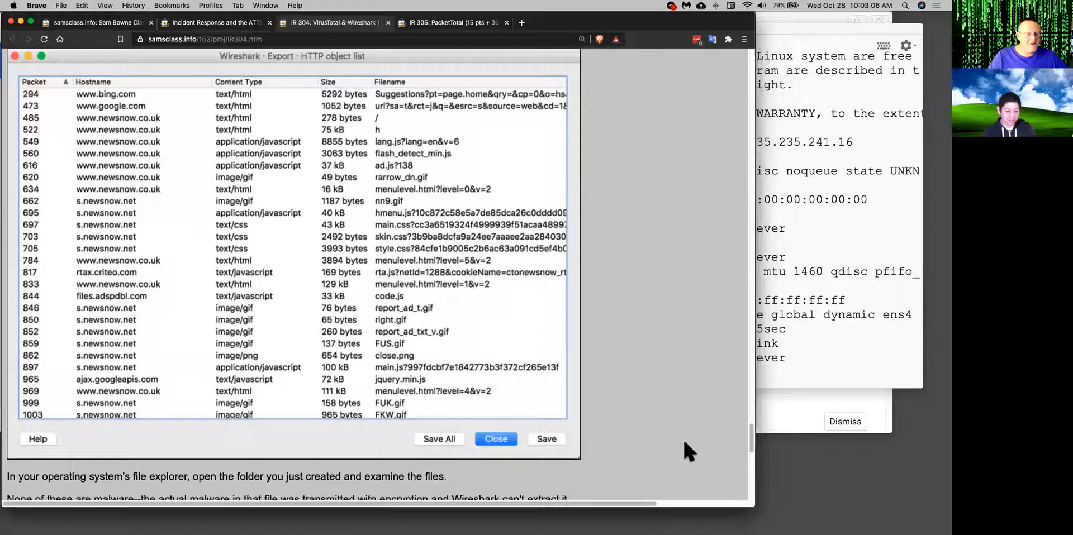
scroll(down, 3)
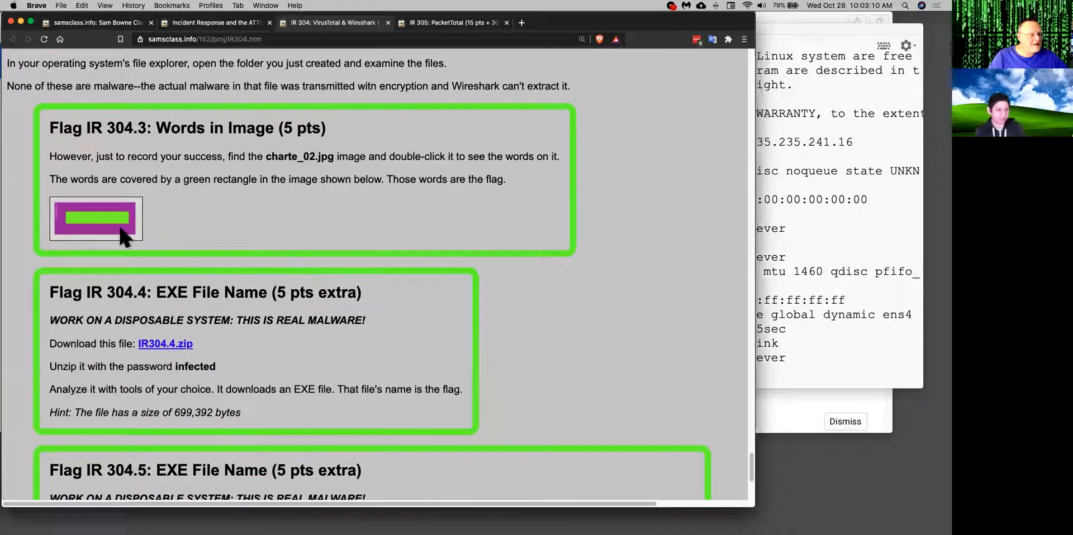
Step: Read the IR 304 page to its update notes, then switch to the IR 305: PacketTotal lab
scroll(down, 3)
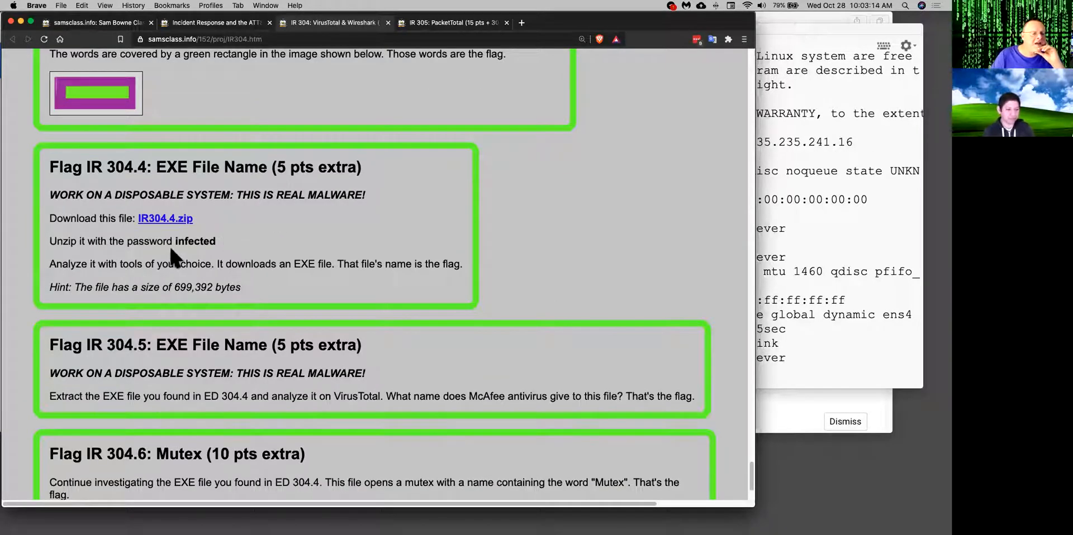
scroll(down, 3)
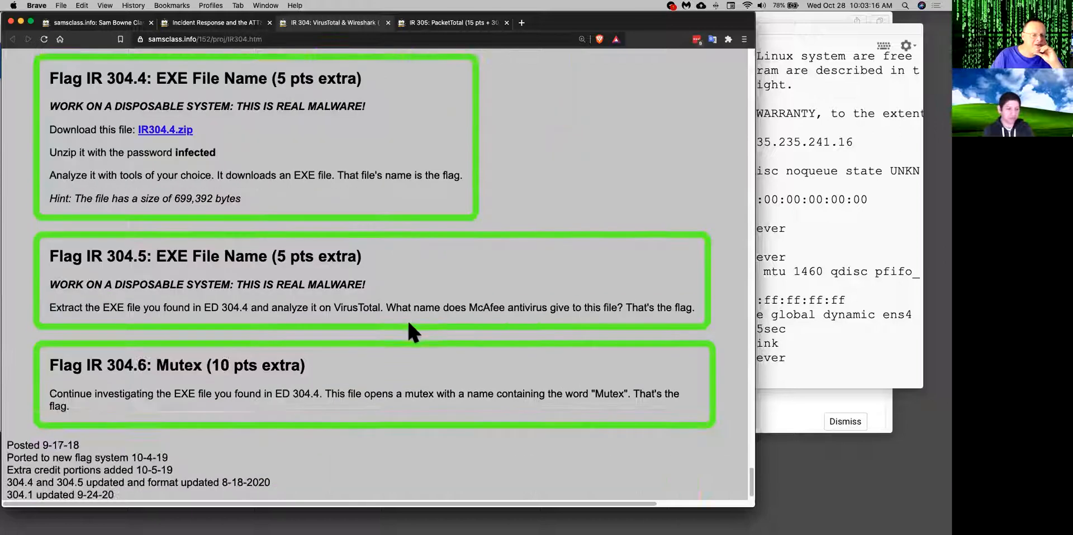
mouse_move(374, 83)
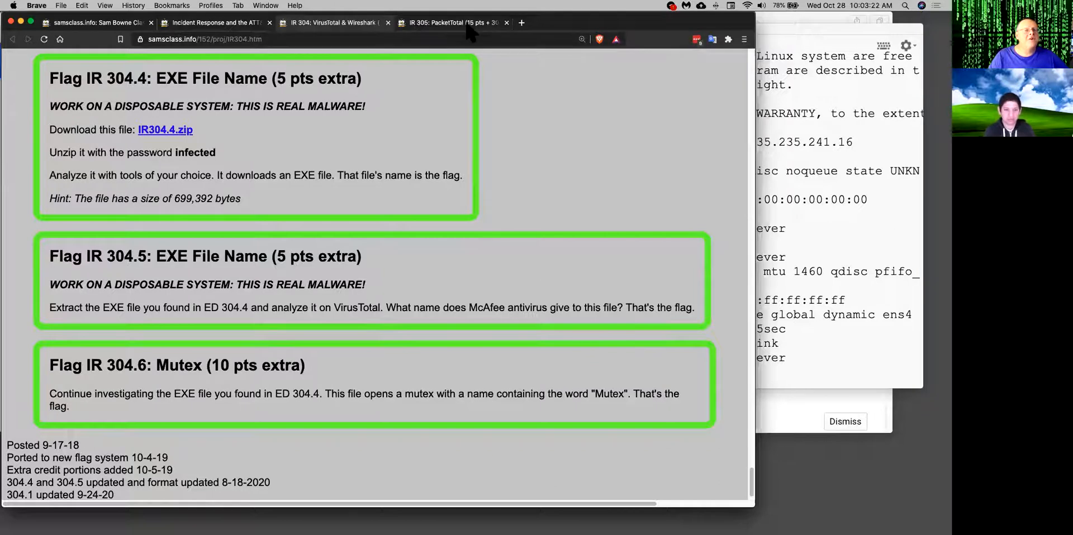
click(455, 24)
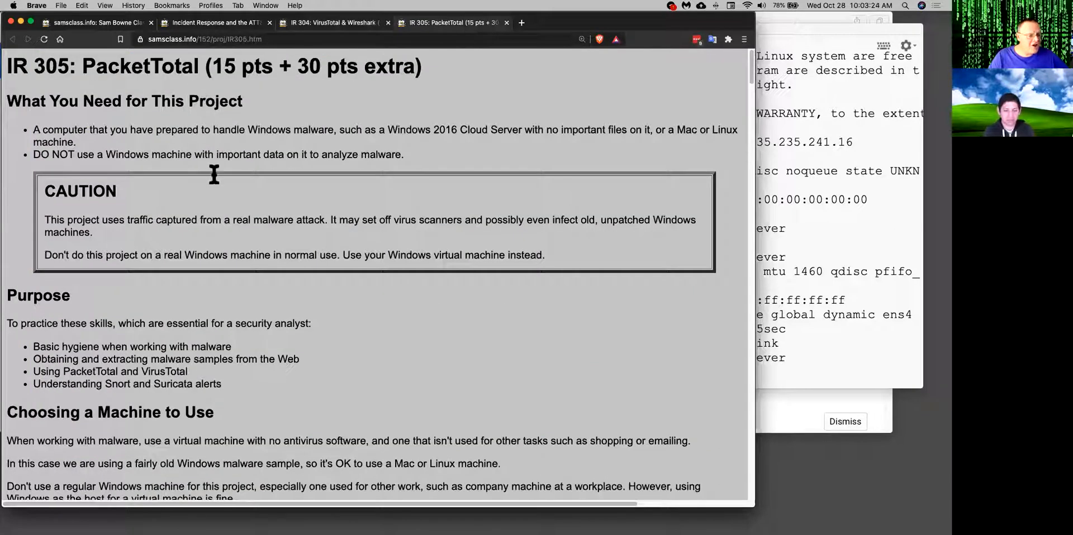
mouse_move(749, 78)
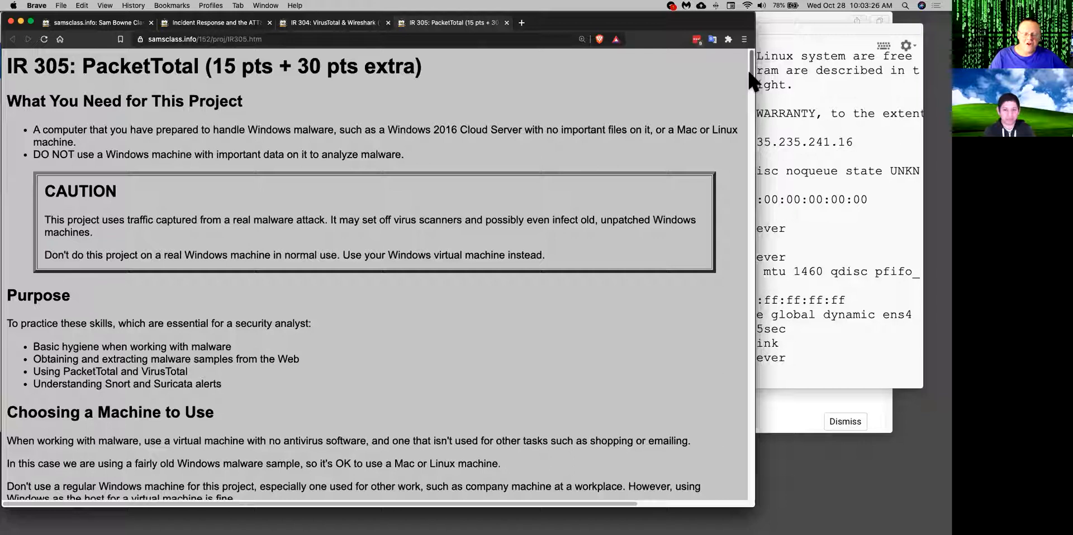
Step: Read the IR 305 page past the Malicious Activity alert table to the Suspicious Activity section
scroll(down, 3)
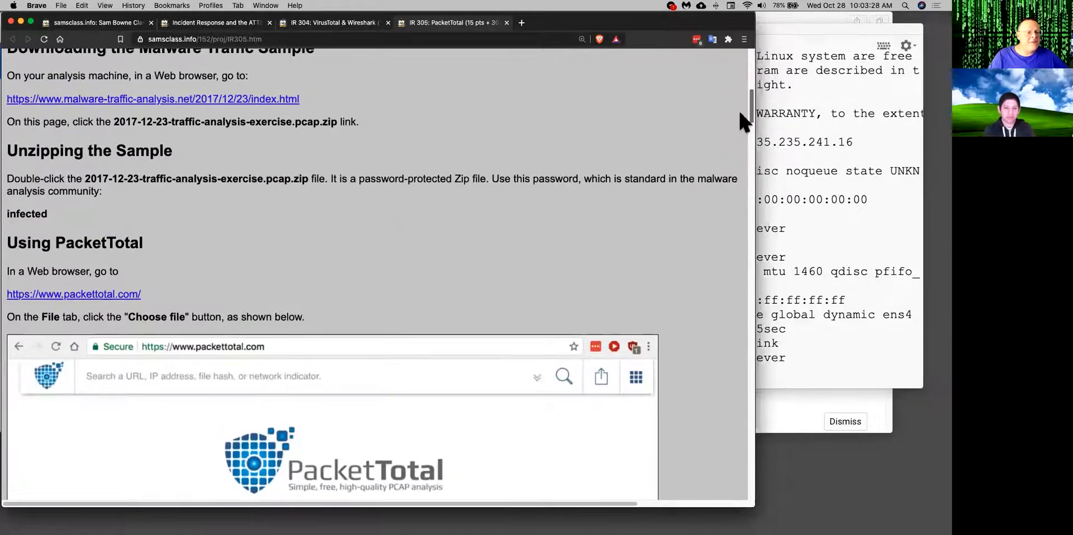
scroll(down, 3)
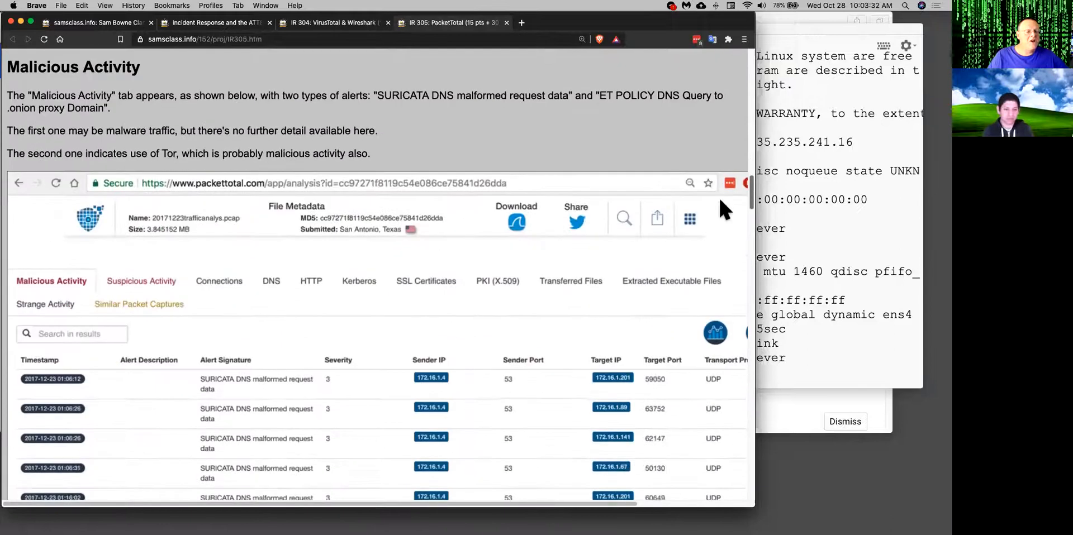
scroll(down, 3)
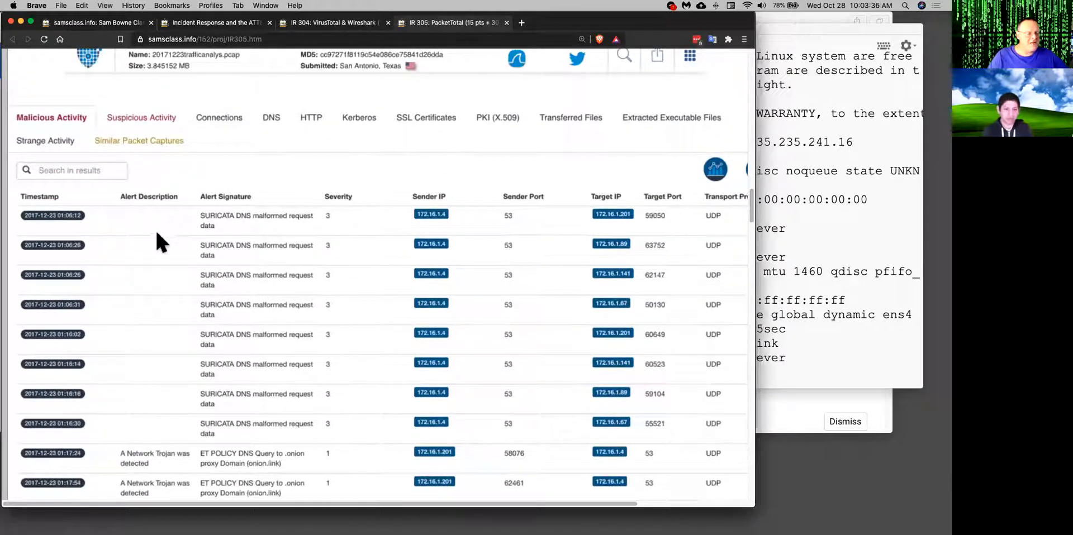
mouse_move(431, 225)
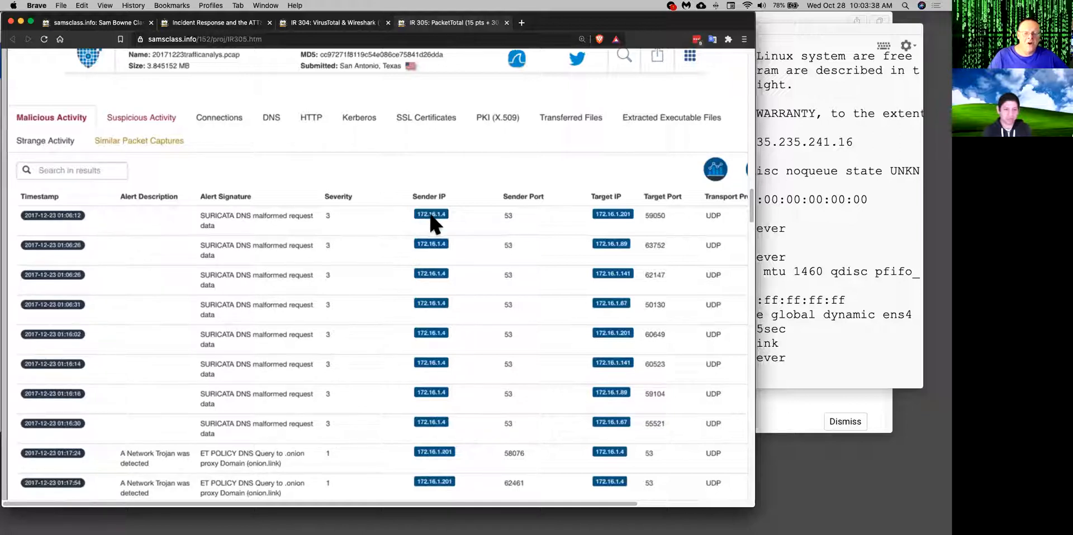
mouse_move(244, 290)
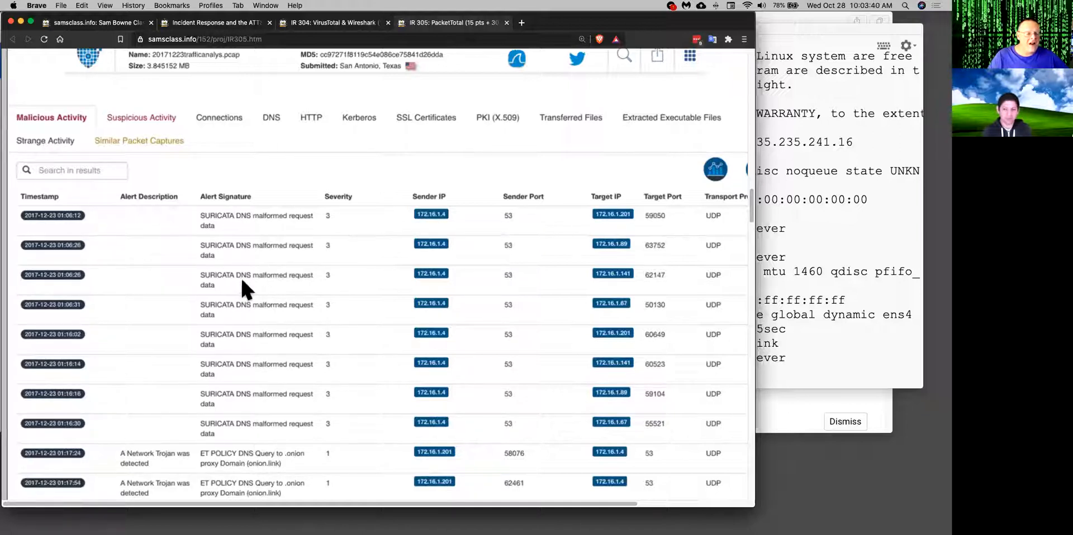
scroll(down, 3)
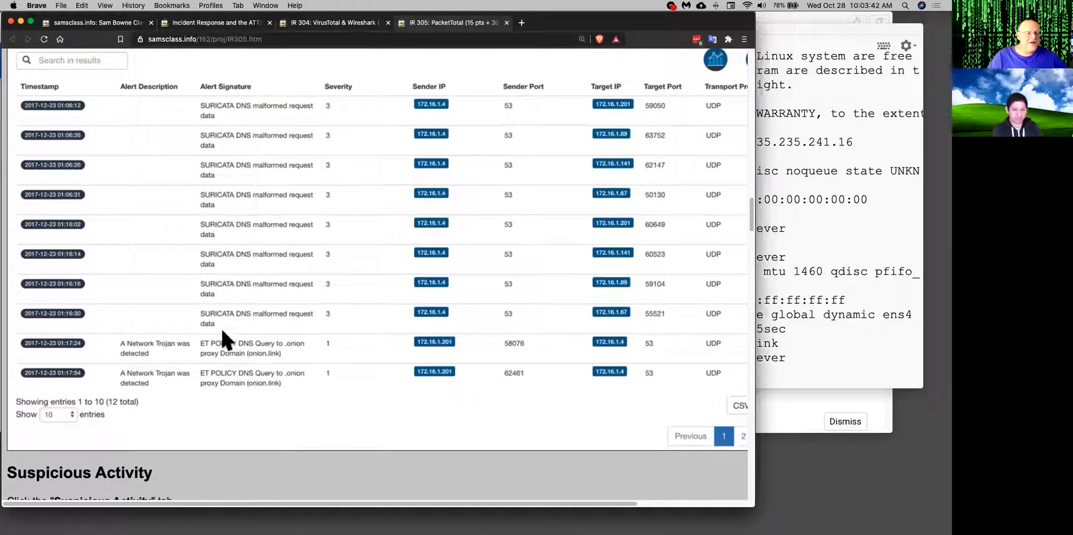
mouse_move(713, 374)
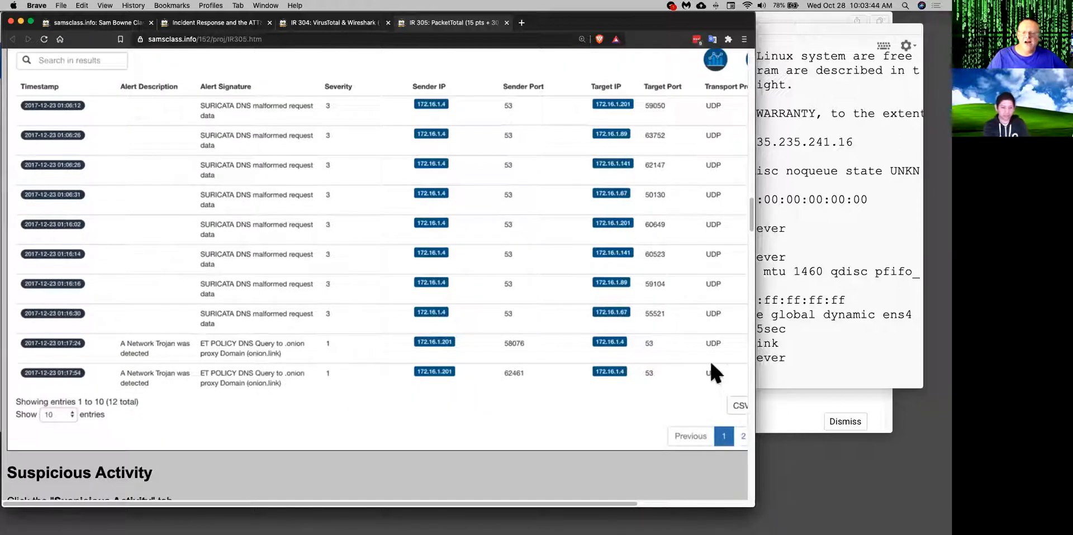
scroll(down, 3)
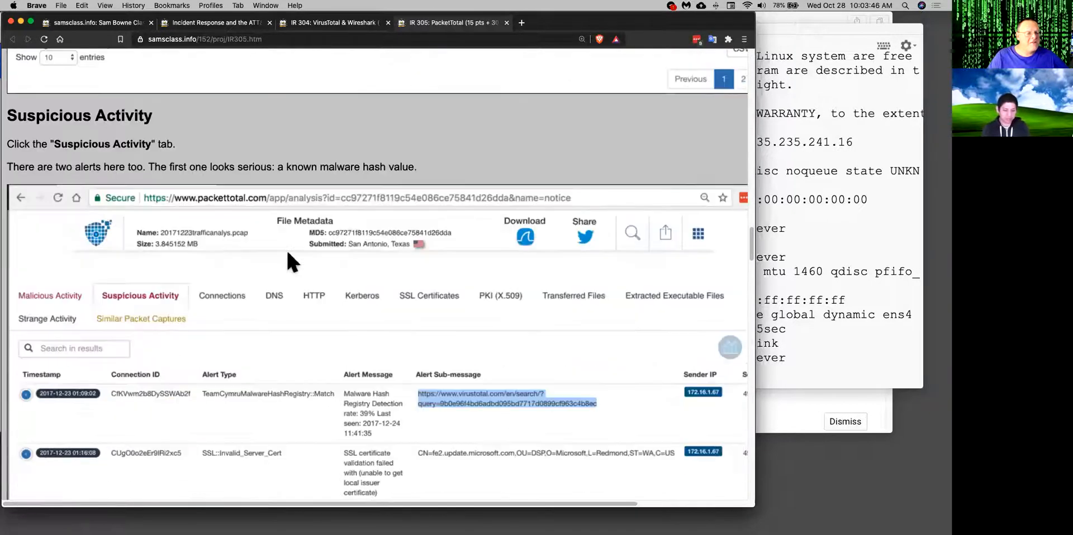
Step: Read past Suspicious Activity and the VirusTotal detections to Flag IR 305.1 Run Key and Analyzing an EXE
scroll(down, 3)
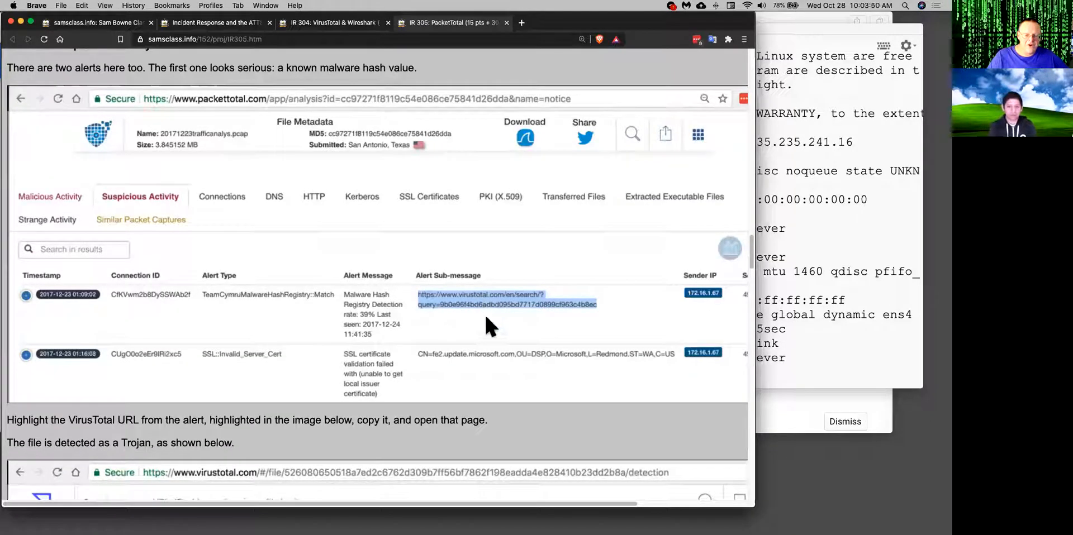
mouse_move(364, 349)
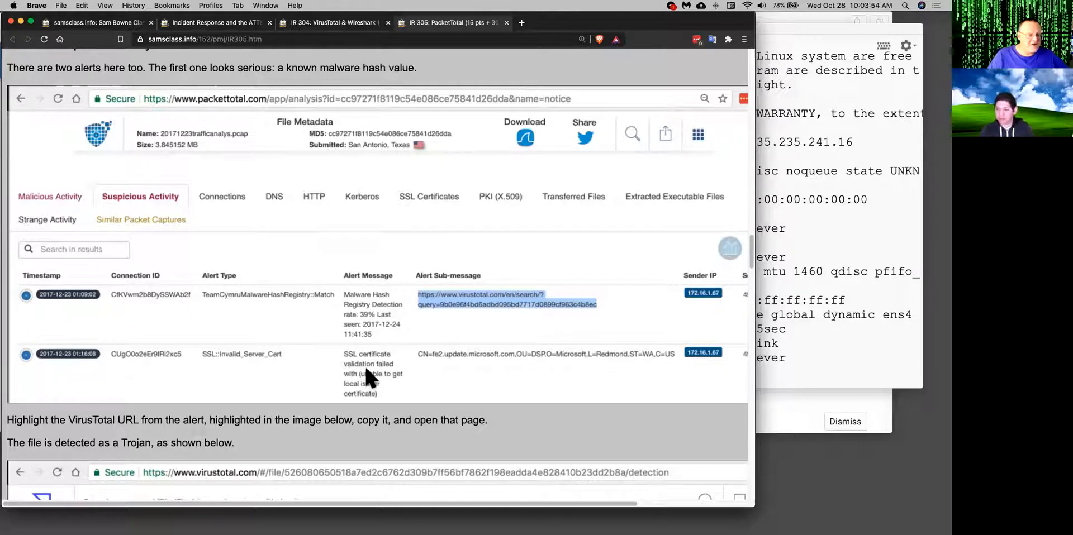
scroll(down, 3)
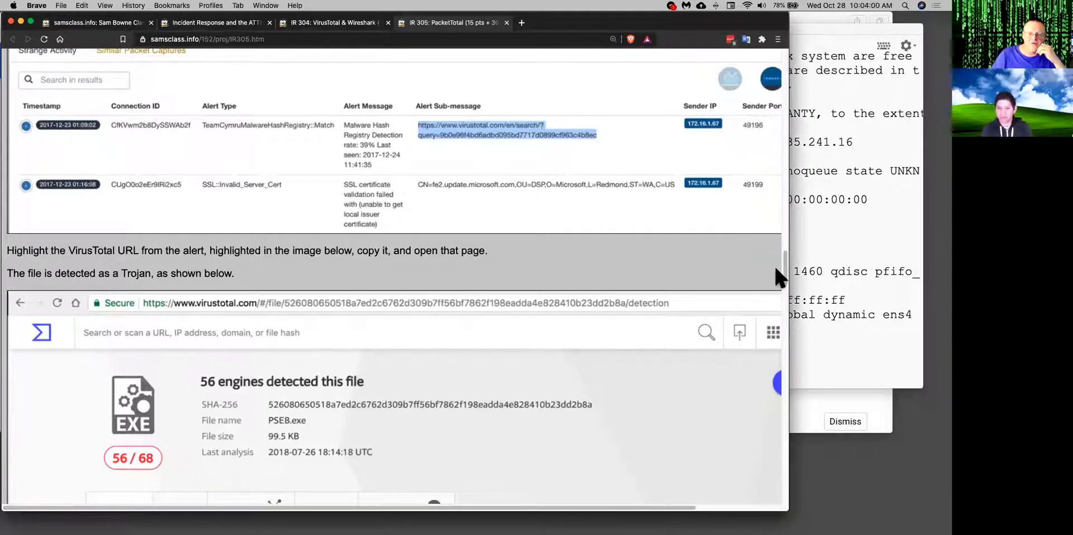
scroll(down, 3)
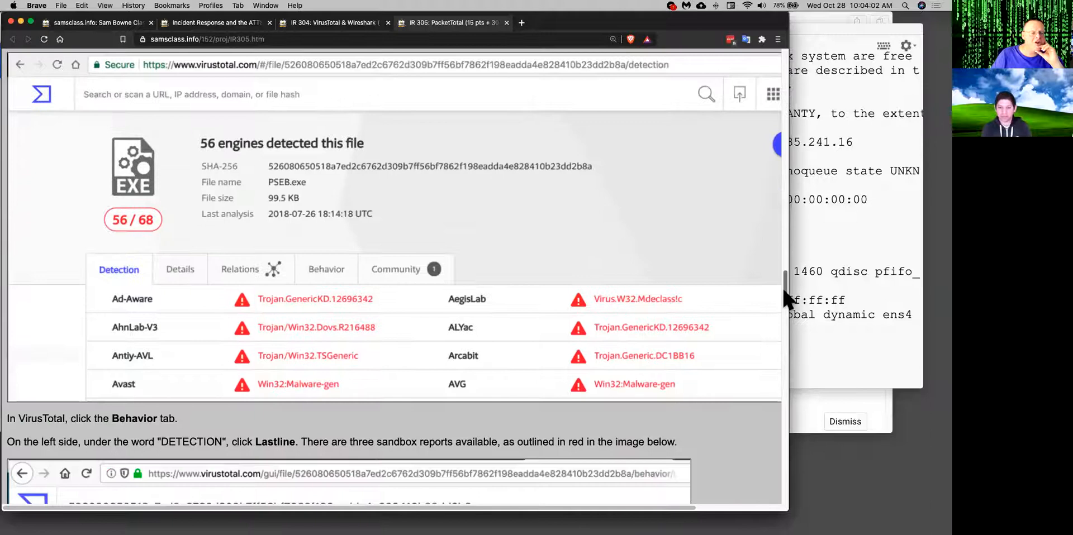
scroll(down, 3)
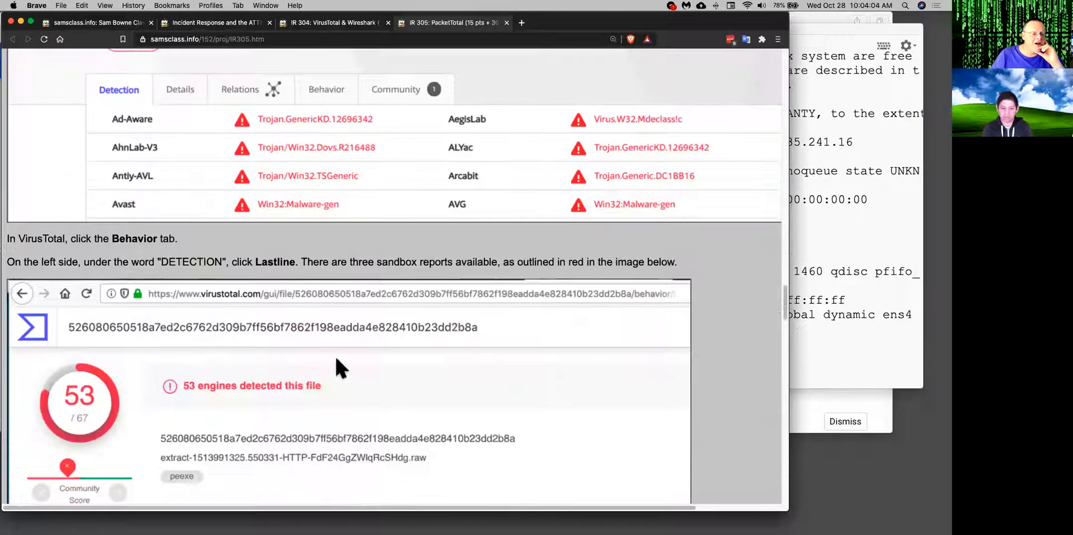
scroll(down, 3)
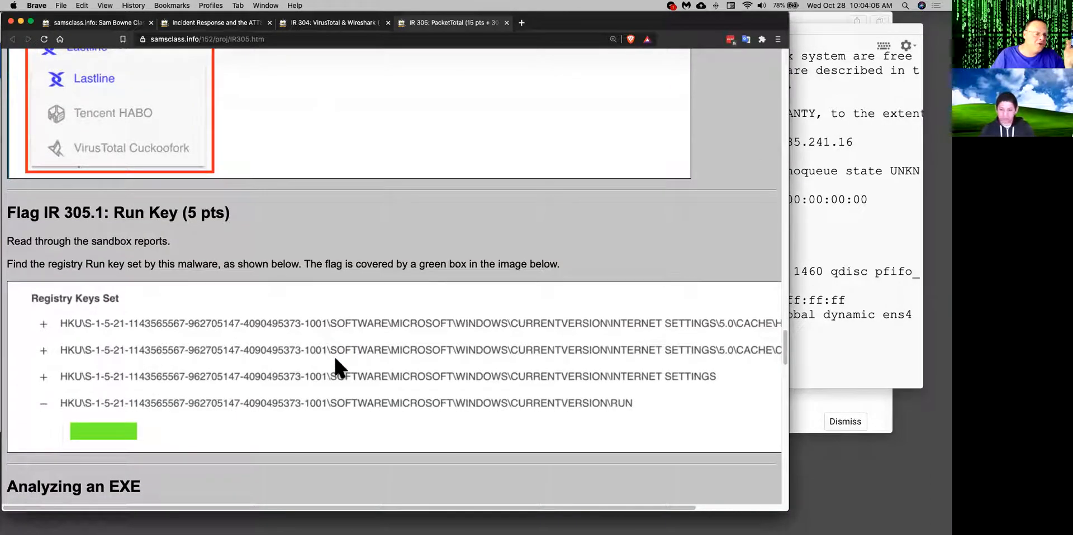
mouse_move(125, 342)
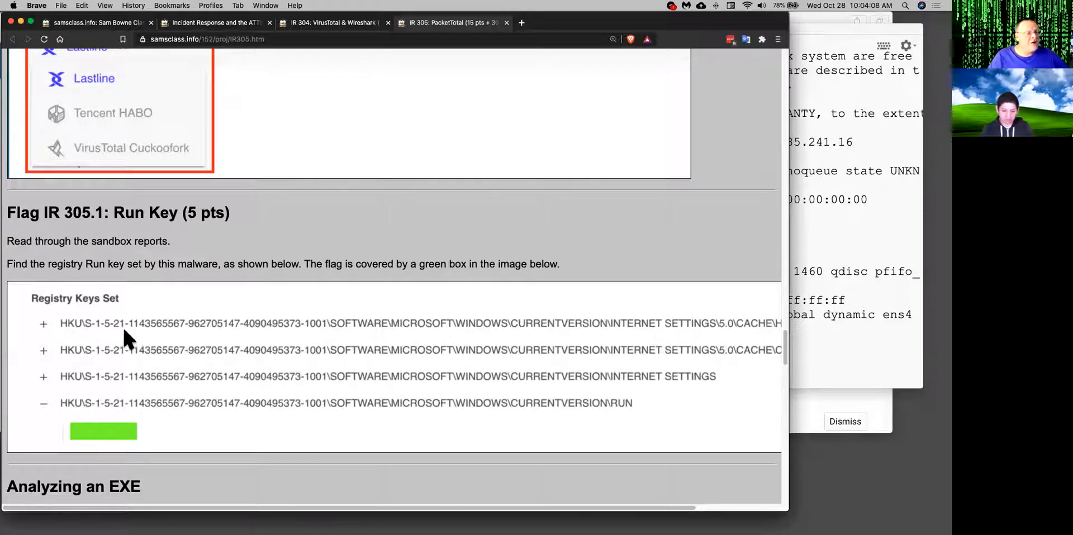
mouse_move(308, 484)
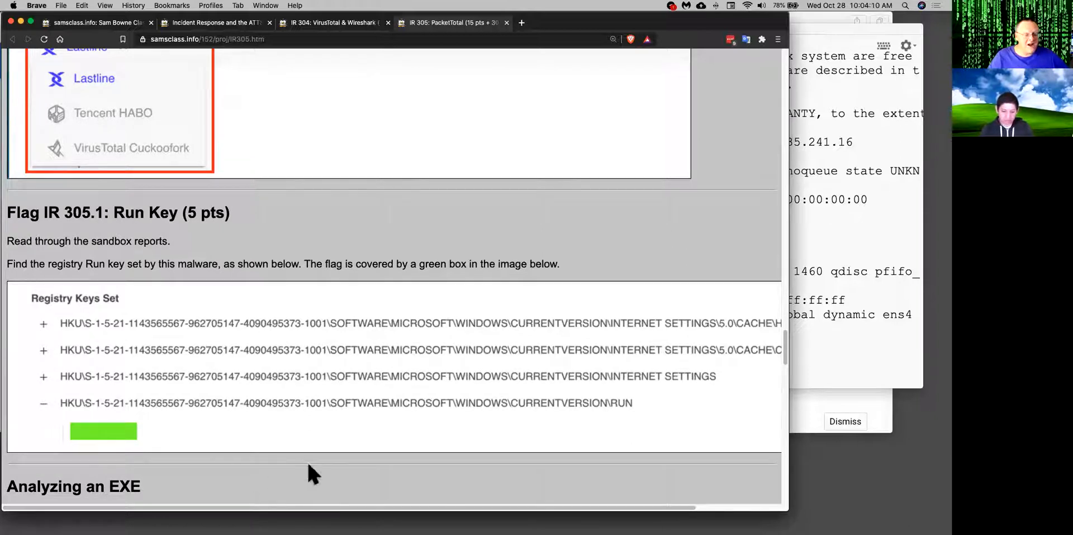
scroll(down, 3)
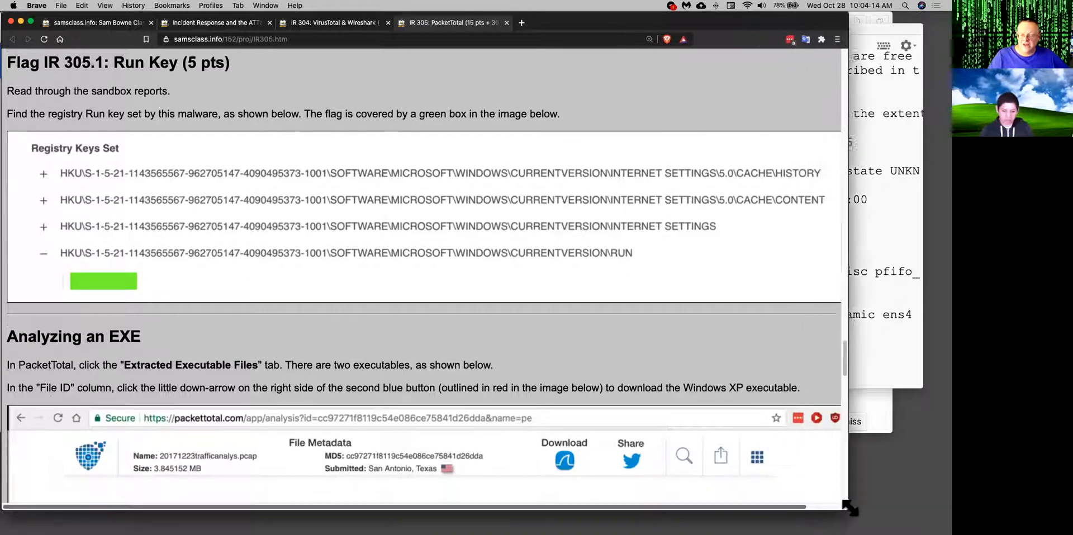
mouse_move(750, 369)
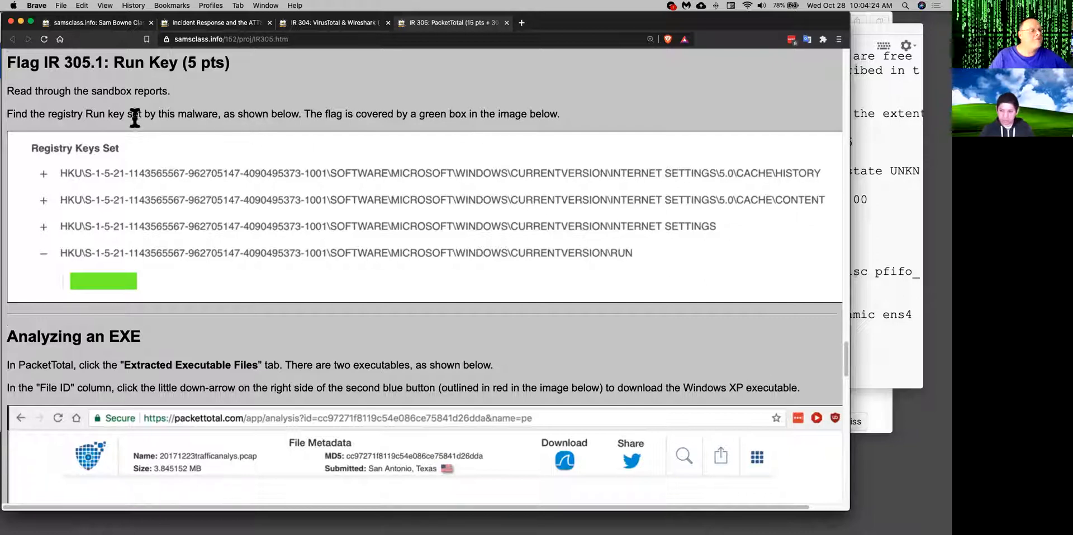
mouse_move(155, 55)
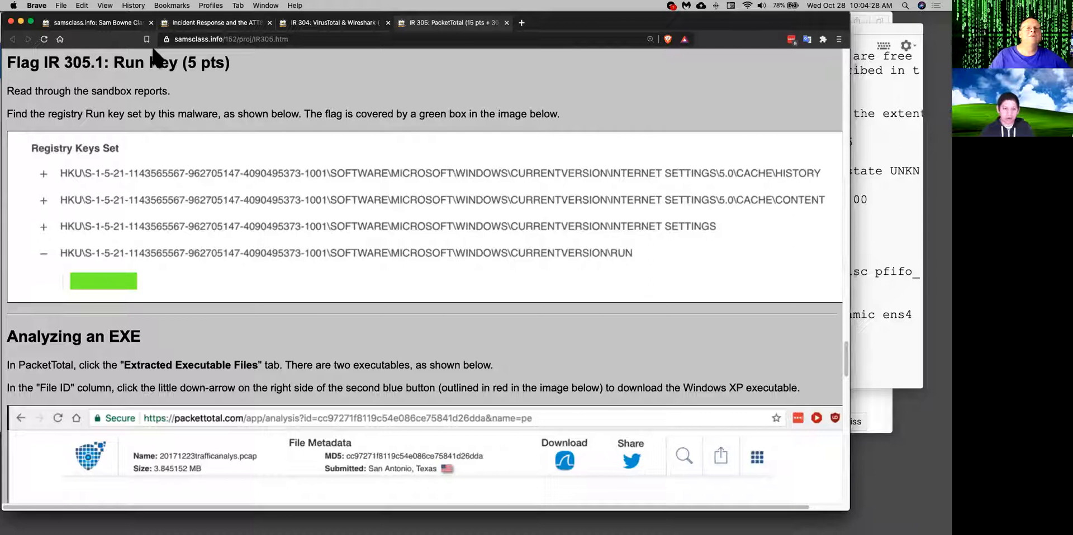
mouse_move(411, 175)
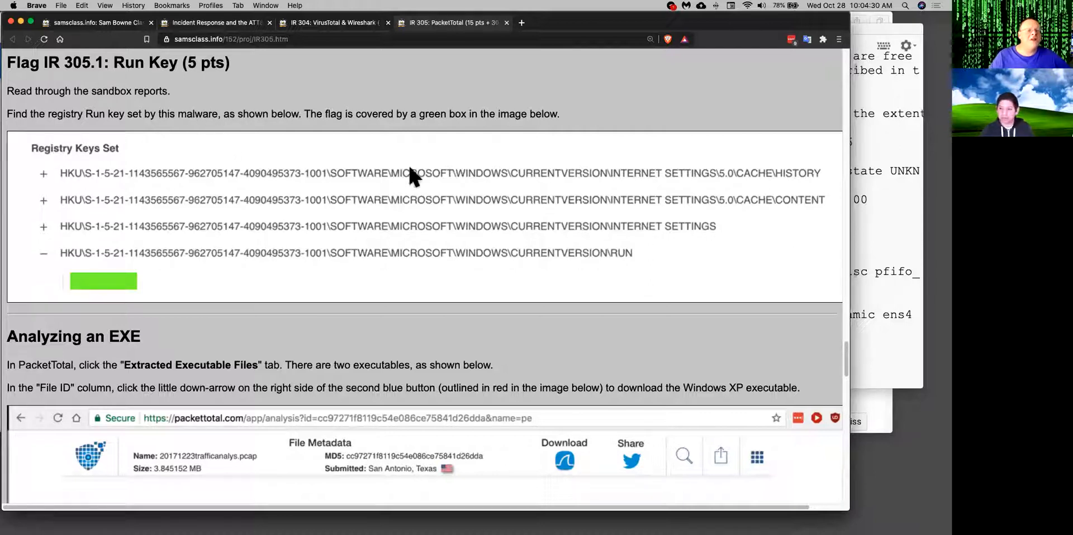
Step: Scroll down to the IR 305 extra-credit flags 305.3–305.5, the Scheduled Task flag and update notes
scroll(down, 3)
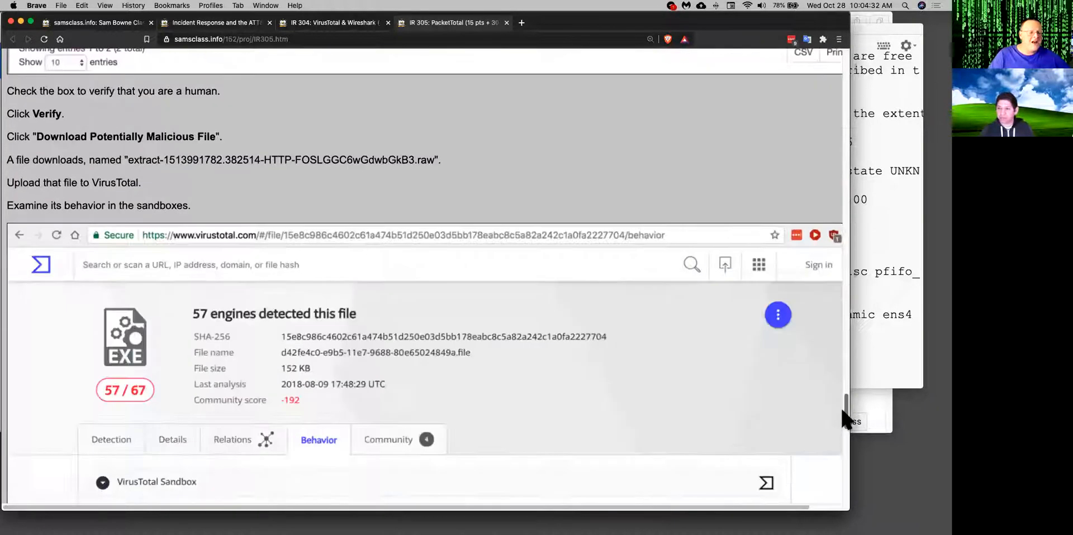
scroll(down, 3)
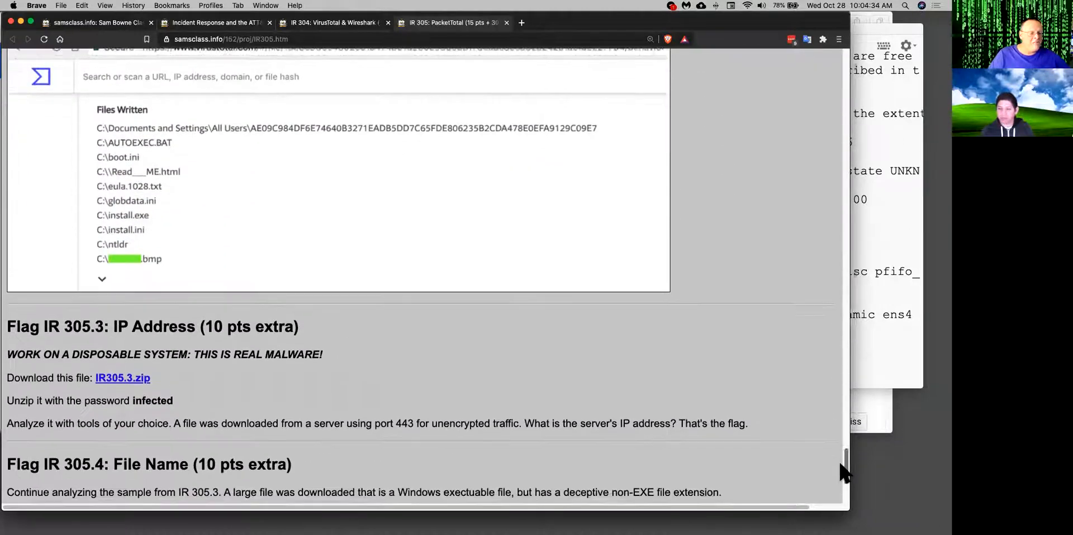
scroll(down, 3)
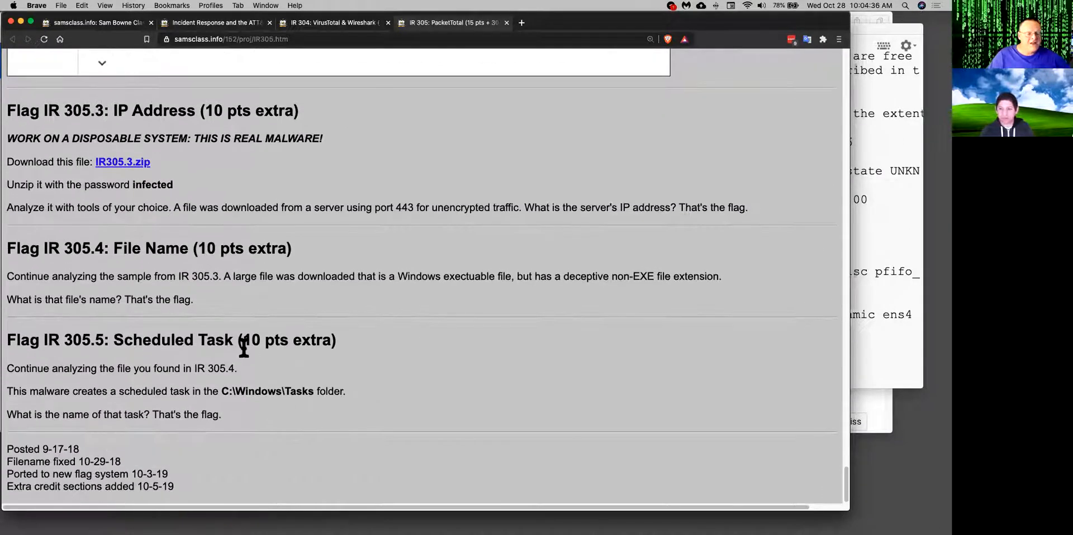